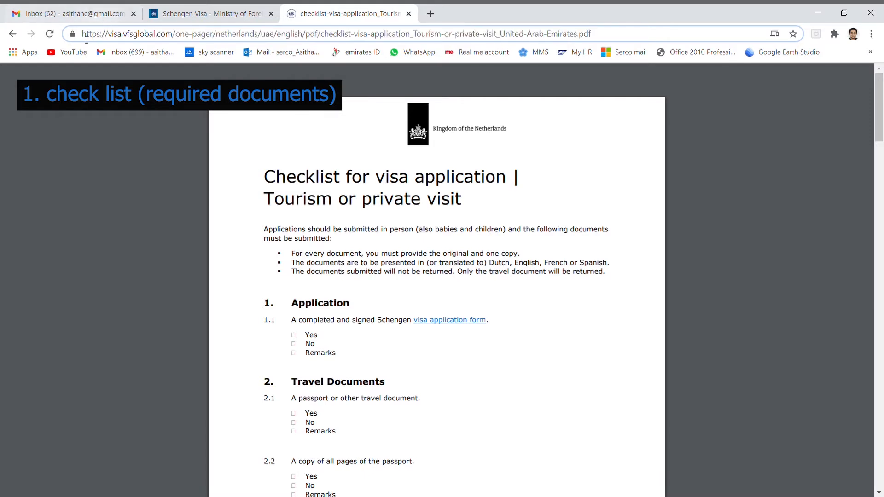
# Step: Scroll the checklist to sections 1 Application and 2 Travel Documents and select the Application text
pyautogui.click(337, 33)
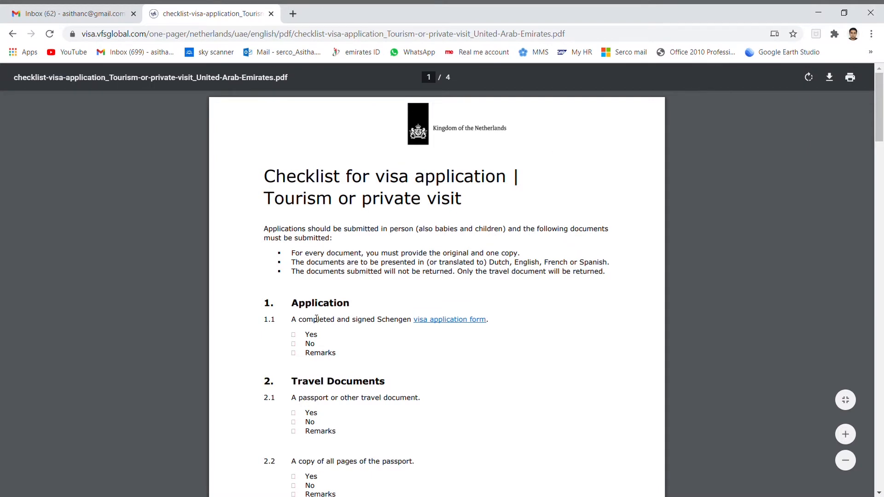
pyautogui.scroll(-3)
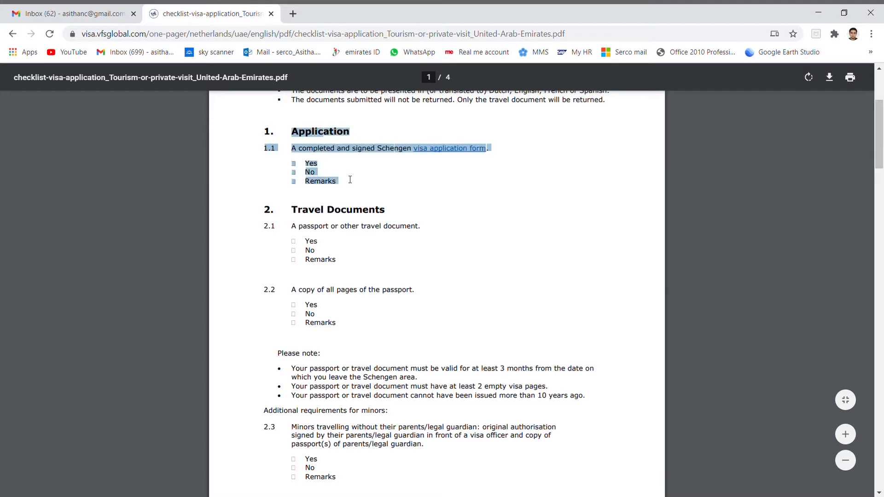
pyautogui.moveTo(349, 185)
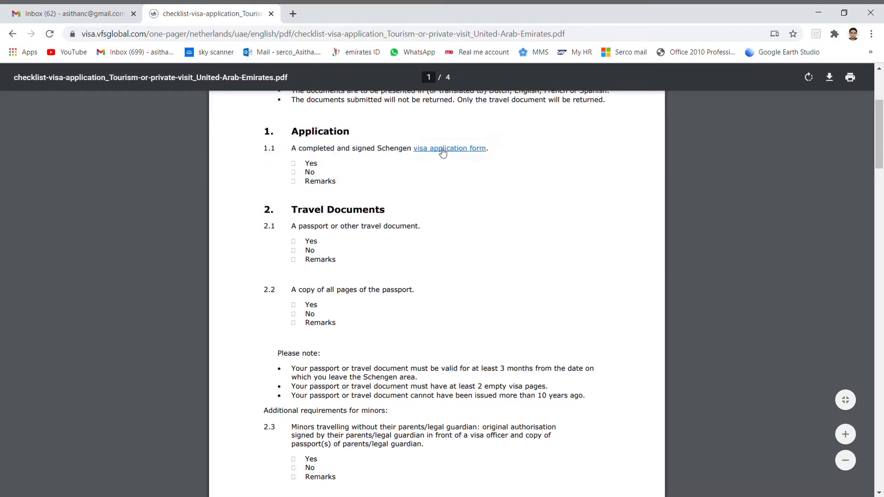
pyautogui.click(449, 149)
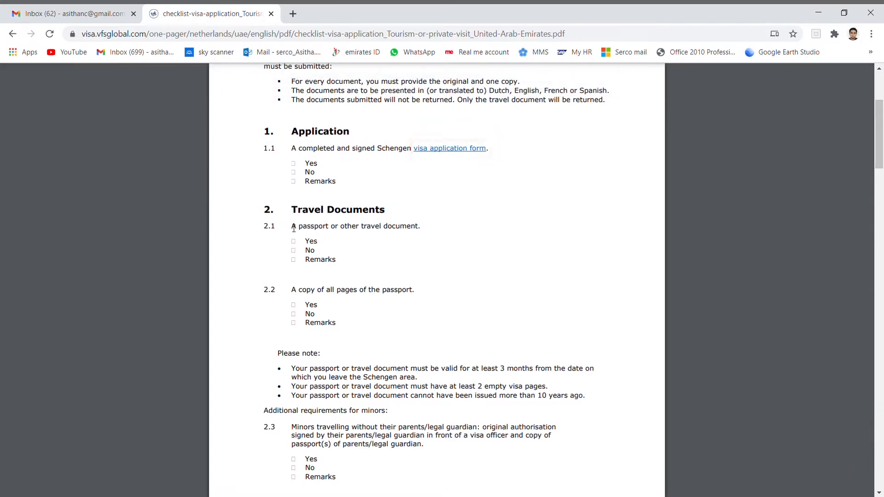
# Step: Select the passport notes: valid 3 months after departure, issued within the last 10 years
pyautogui.scroll(-3)
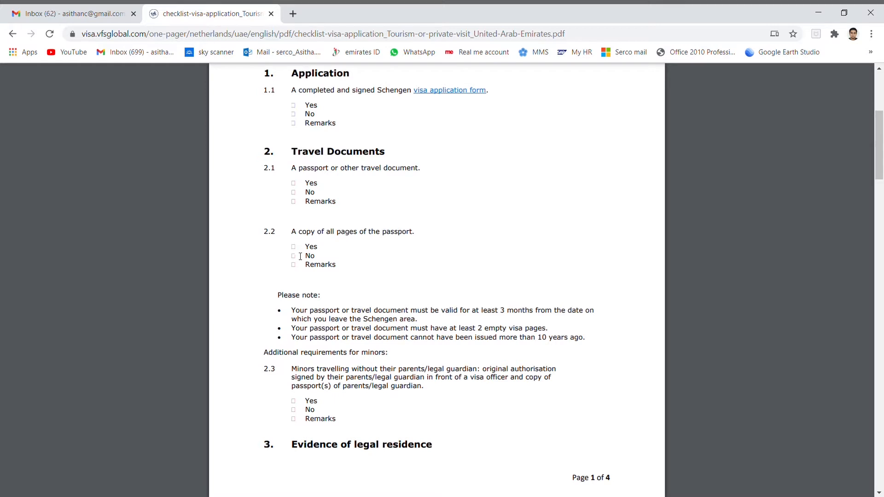
pyautogui.scroll(-3)
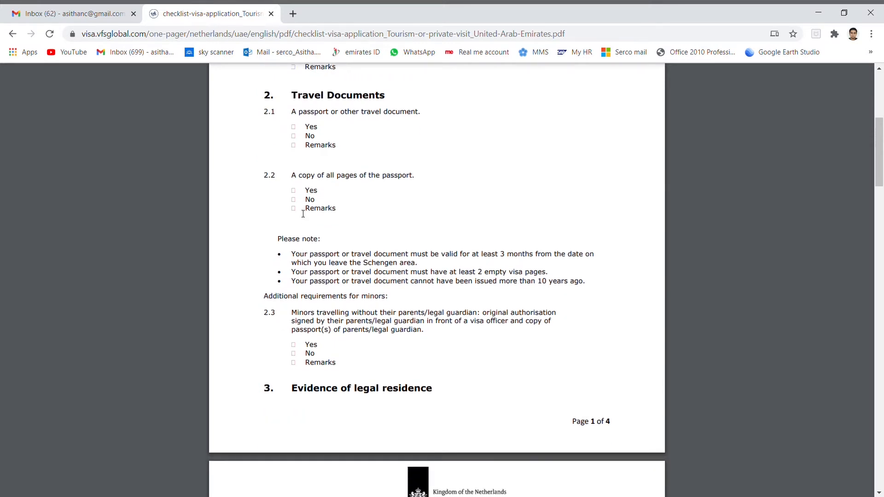
pyautogui.scroll(-3)
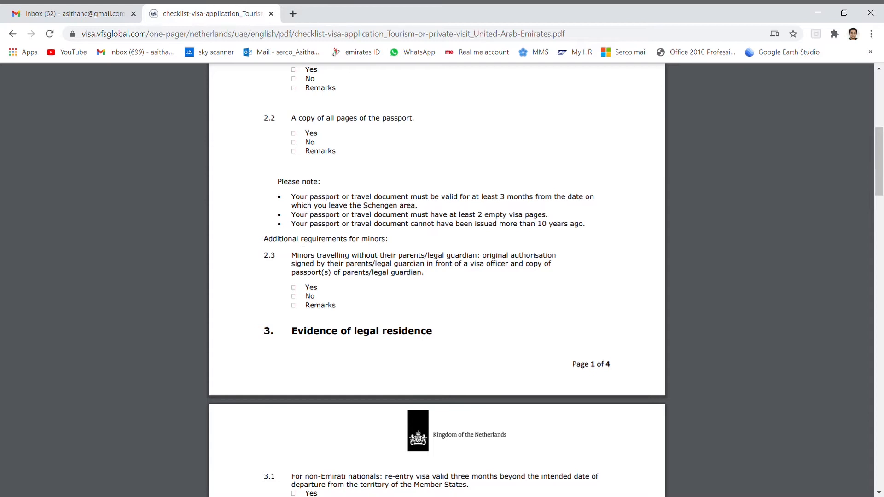
pyautogui.moveTo(306, 237)
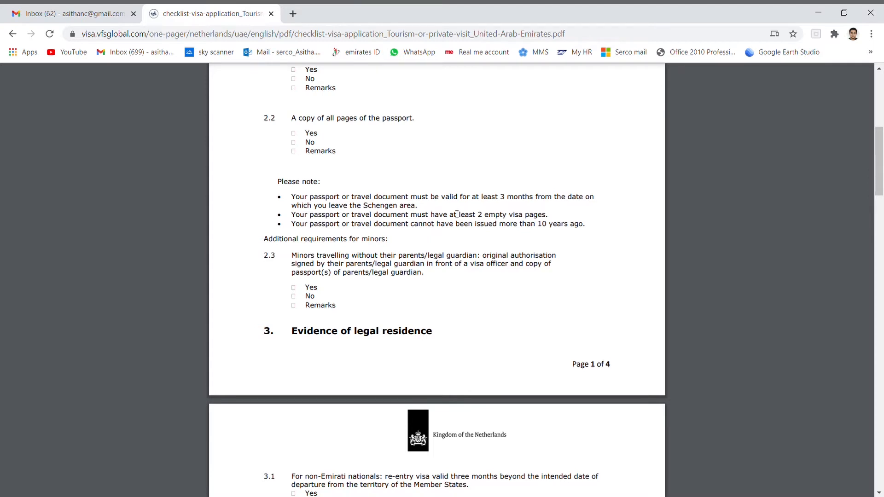
pyautogui.moveTo(440, 194)
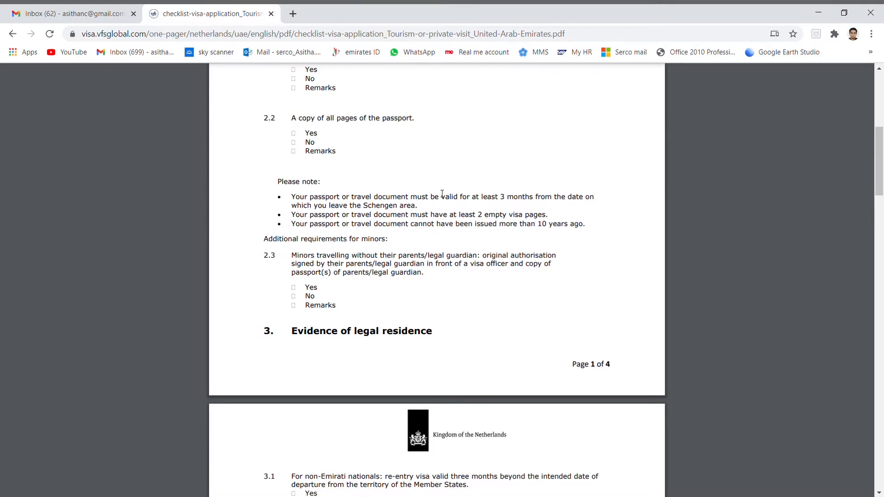
pyautogui.moveTo(442, 196); pyautogui.dragTo(534, 196)
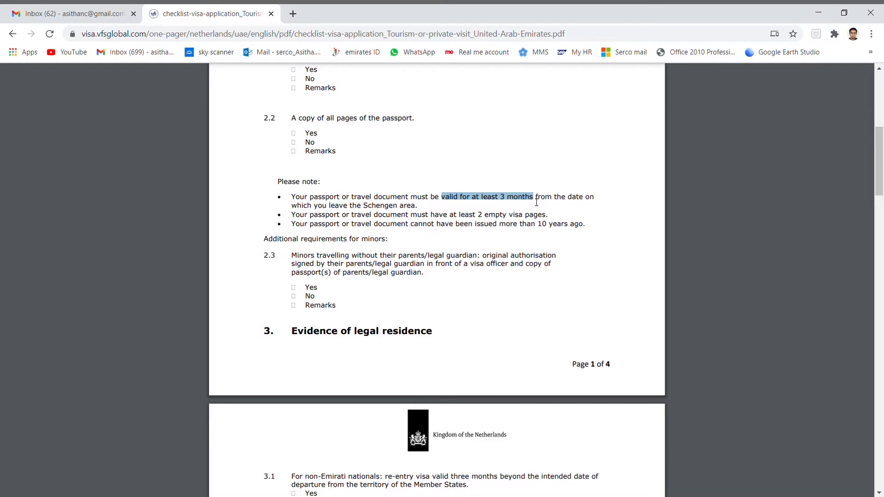
pyautogui.moveTo(544, 231)
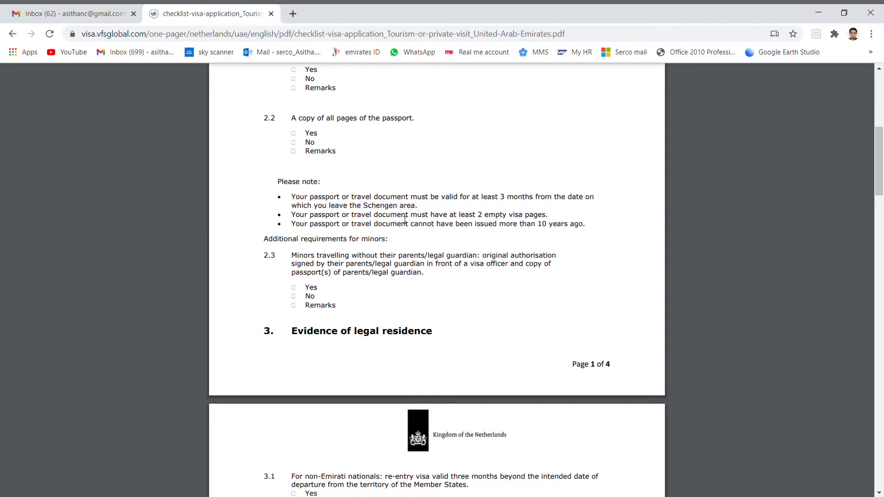
pyautogui.moveTo(353, 223)
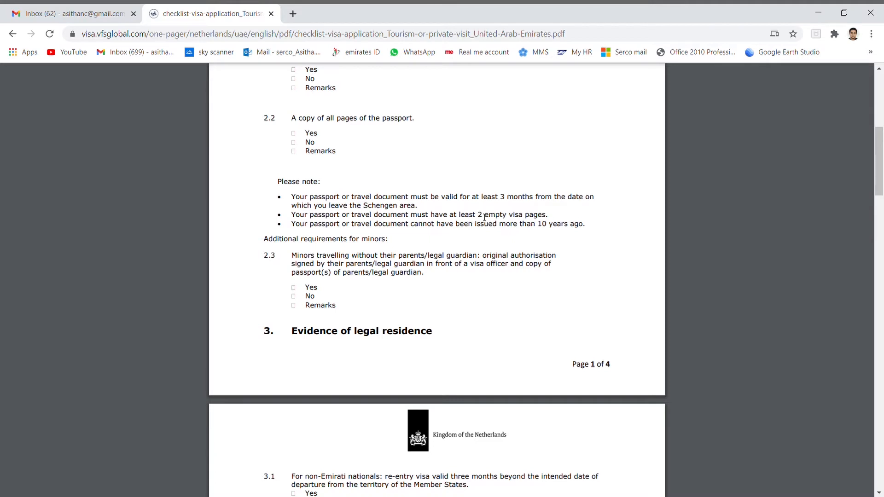
pyautogui.moveTo(476, 215); pyautogui.dragTo(543, 215)
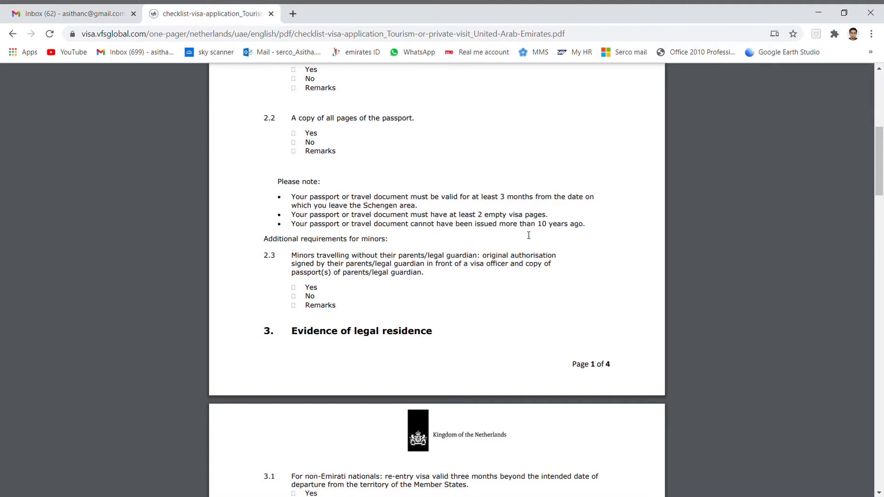
pyautogui.moveTo(502, 226)
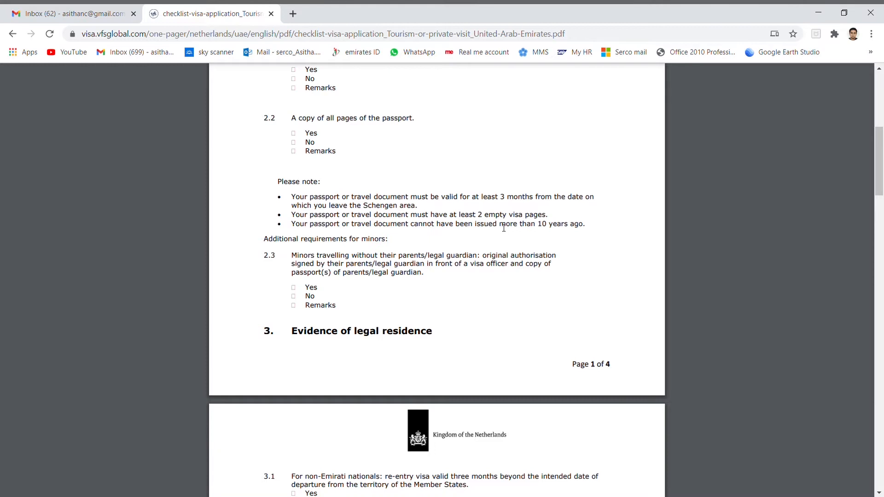
pyautogui.moveTo(498, 223); pyautogui.dragTo(585, 223)
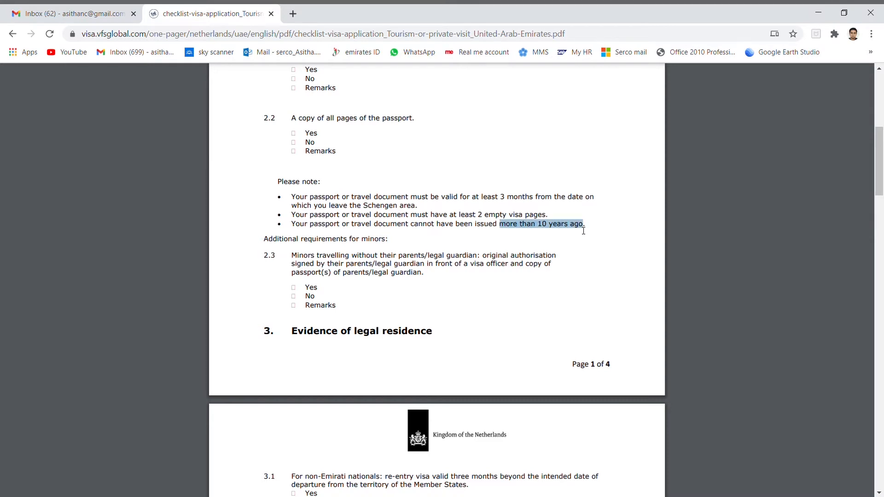
pyautogui.click(292, 272)
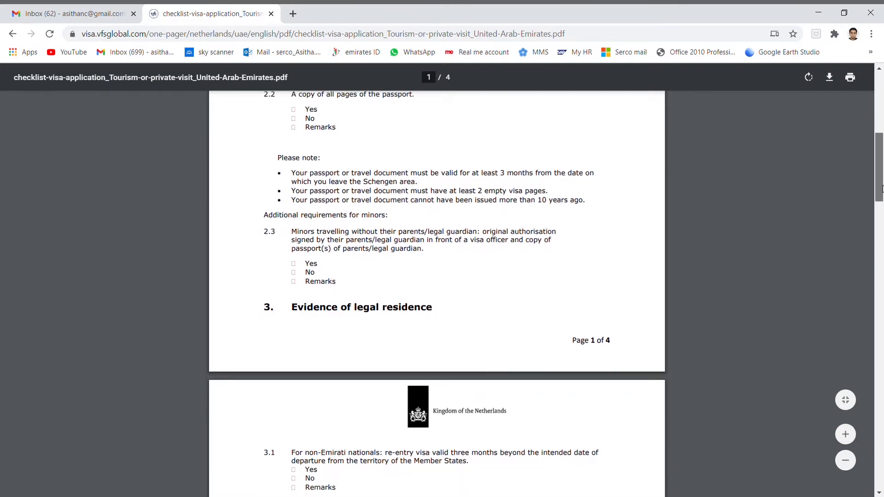
# Step: On page 2, select the re-entry visa and UAE ID card three-month validity requirements
pyautogui.scroll(-3)
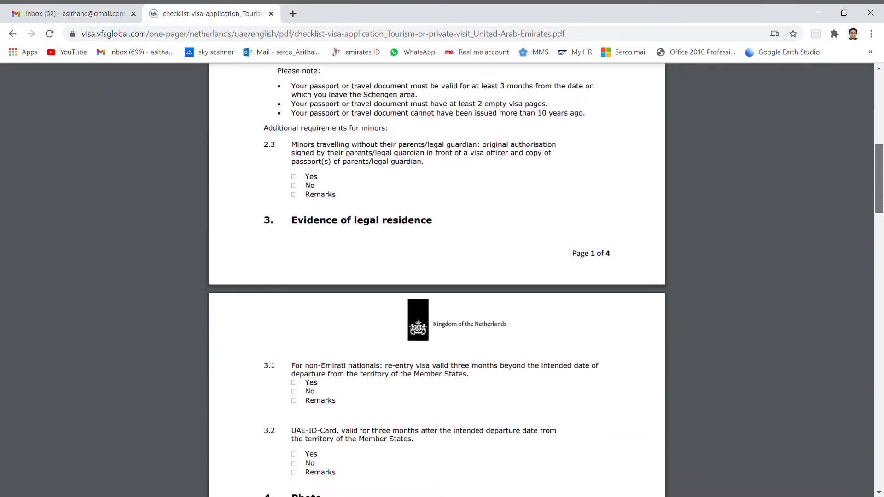
pyautogui.scroll(-3)
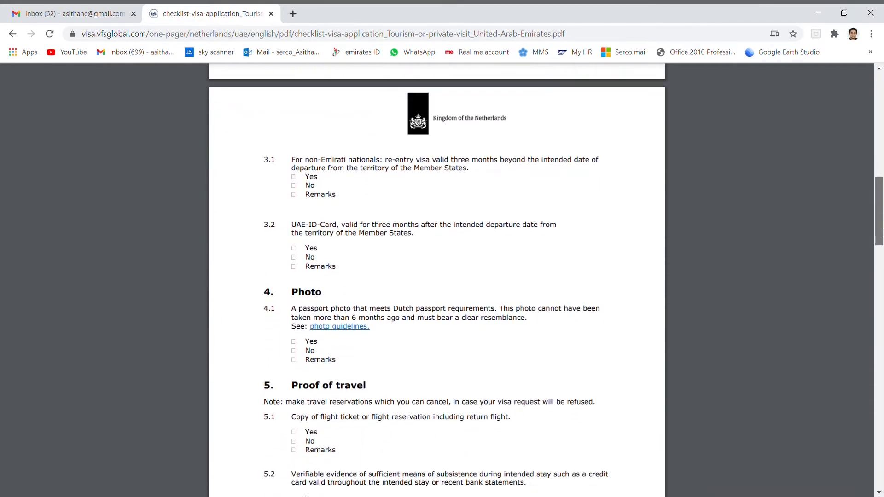
pyautogui.scroll(-3)
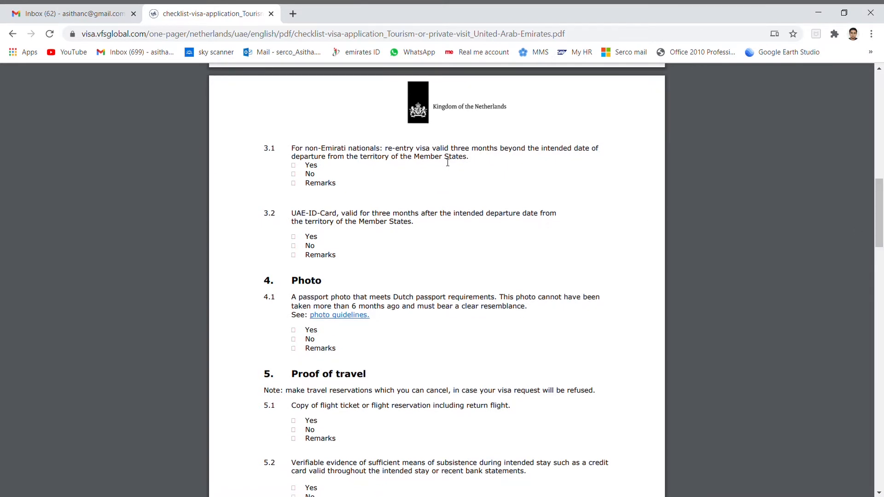
pyautogui.moveTo(431, 147); pyautogui.dragTo(495, 148)
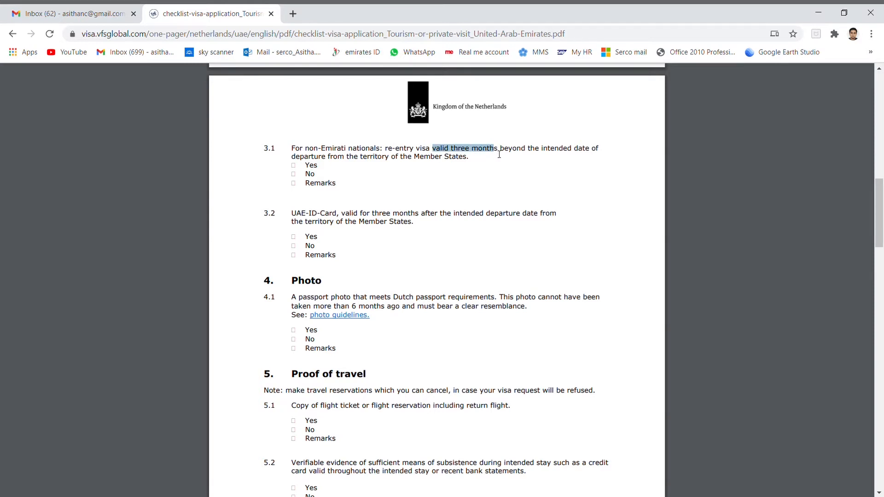
pyautogui.moveTo(495, 148); pyautogui.dragTo(592, 148)
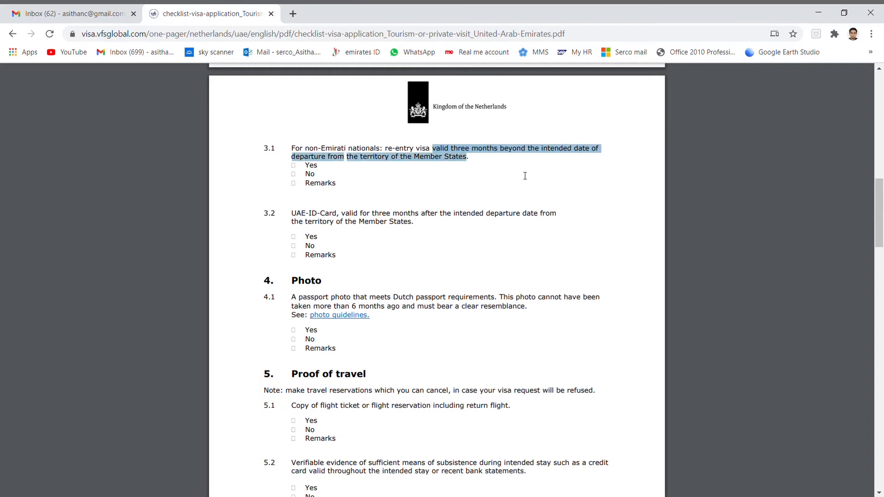
pyautogui.click(450, 209)
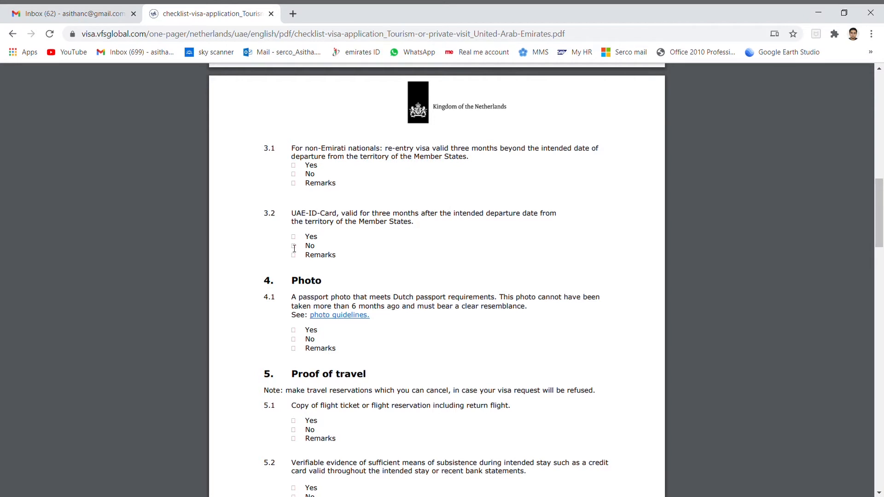
pyautogui.moveTo(291, 213); pyautogui.dragTo(391, 213)
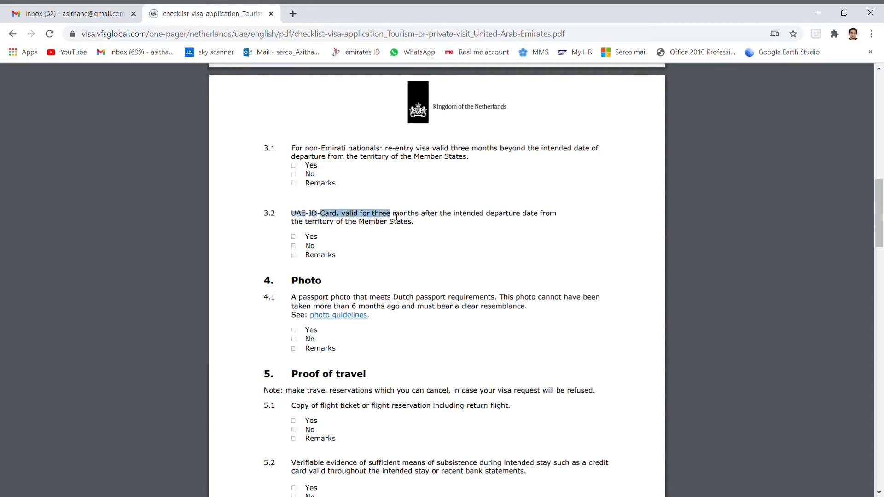
pyautogui.moveTo(389, 213); pyautogui.dragTo(418, 212)
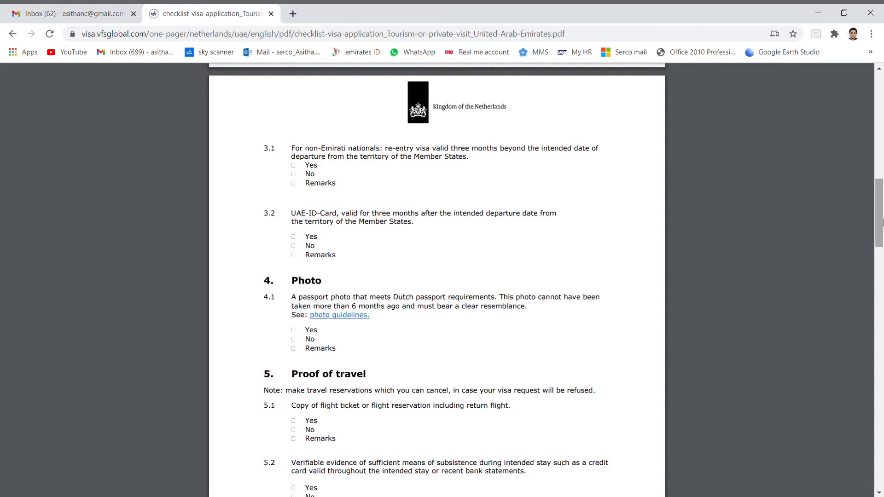
# Step: Scroll to section 5 and select 'past six months' and the employer letter wording
pyautogui.scroll(-3)
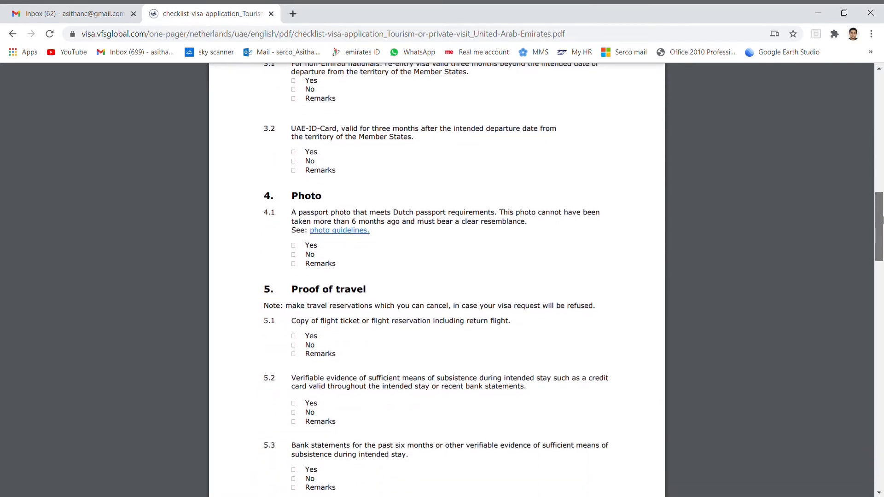
pyautogui.scroll(-3)
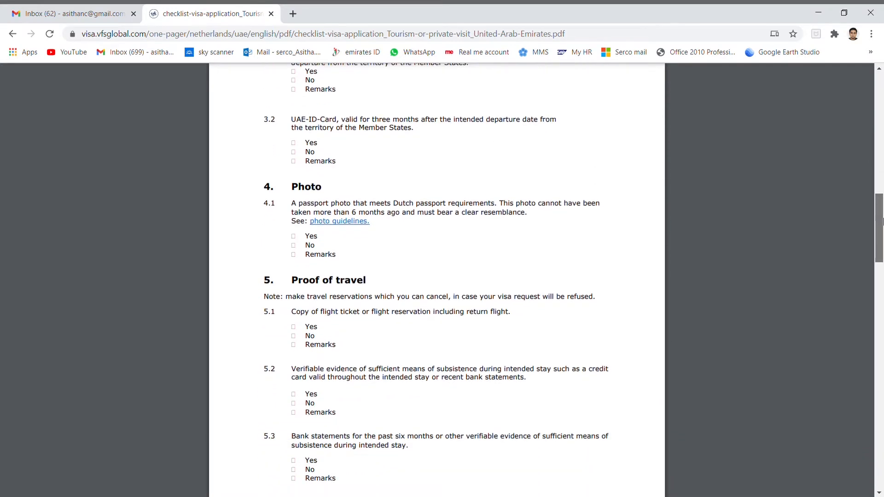
pyautogui.scroll(-3)
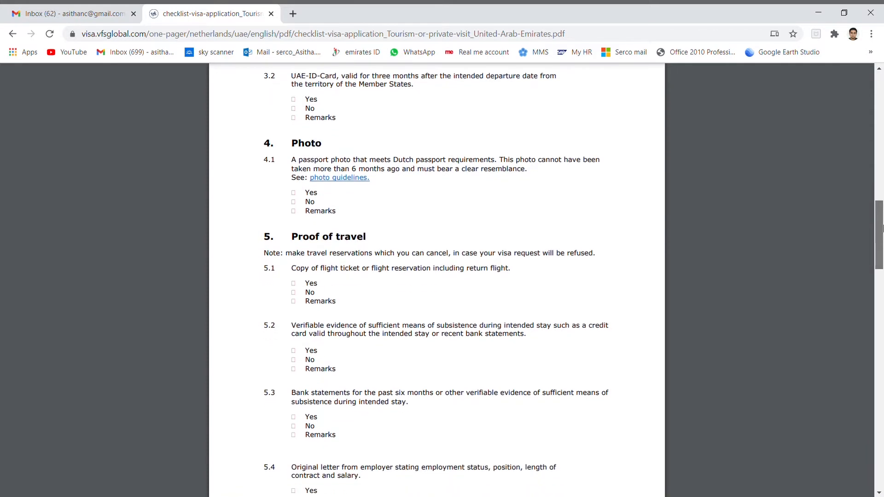
pyautogui.scroll(-3)
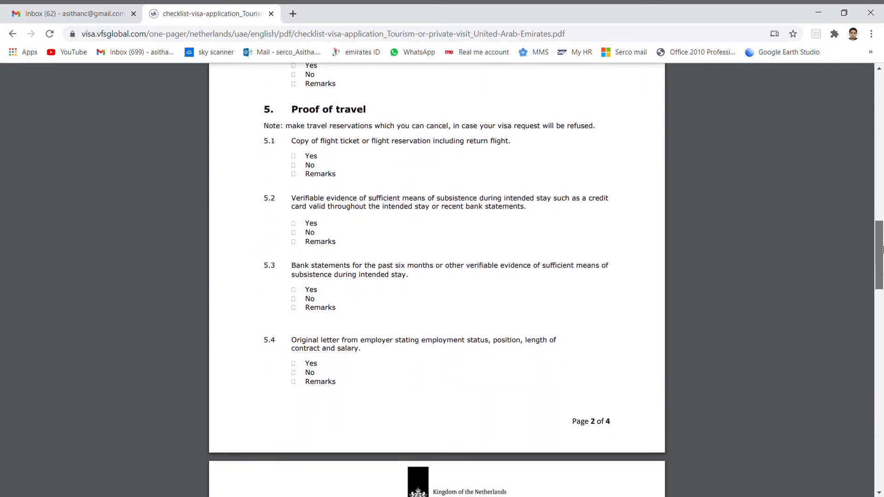
pyautogui.moveTo(356, 157)
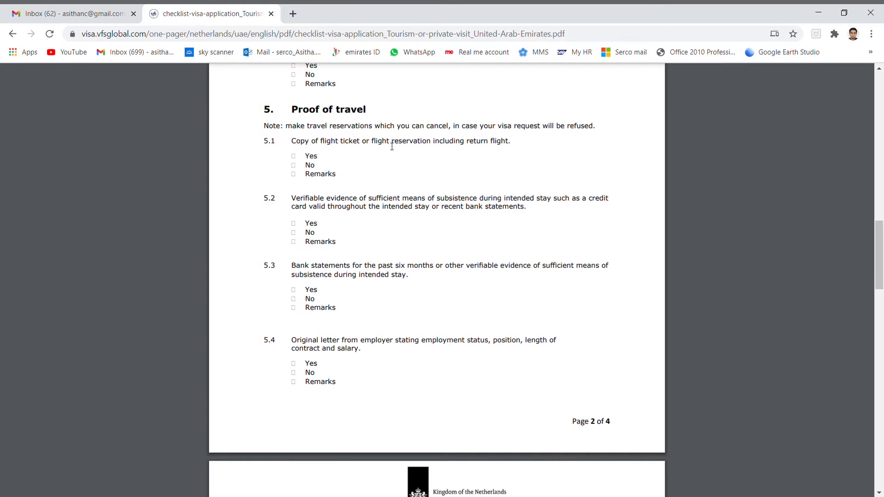
pyautogui.moveTo(394, 161)
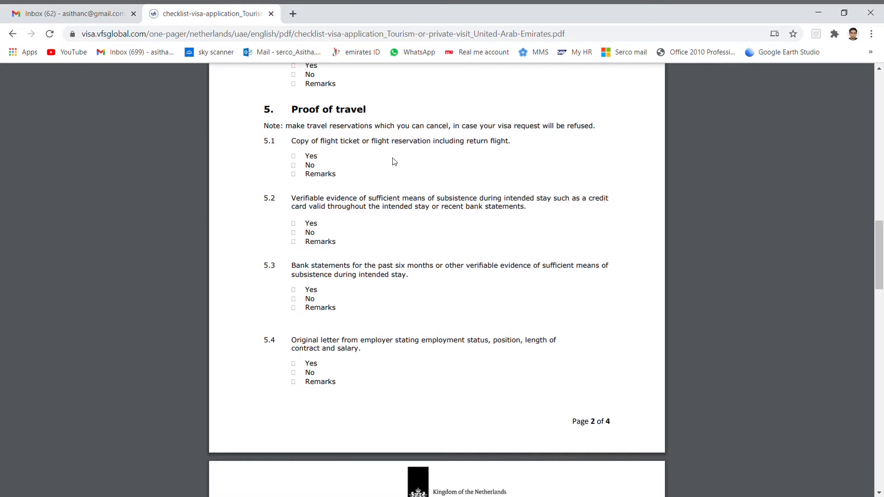
pyautogui.moveTo(401, 173)
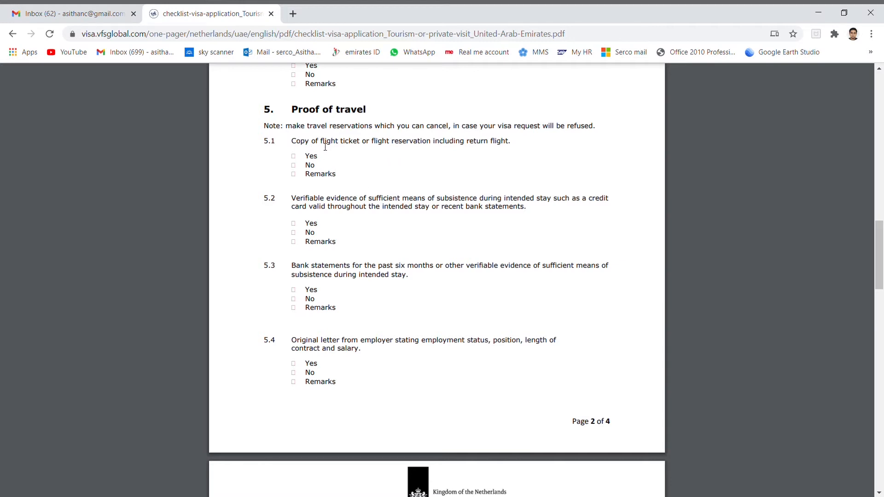
pyautogui.moveTo(349, 195)
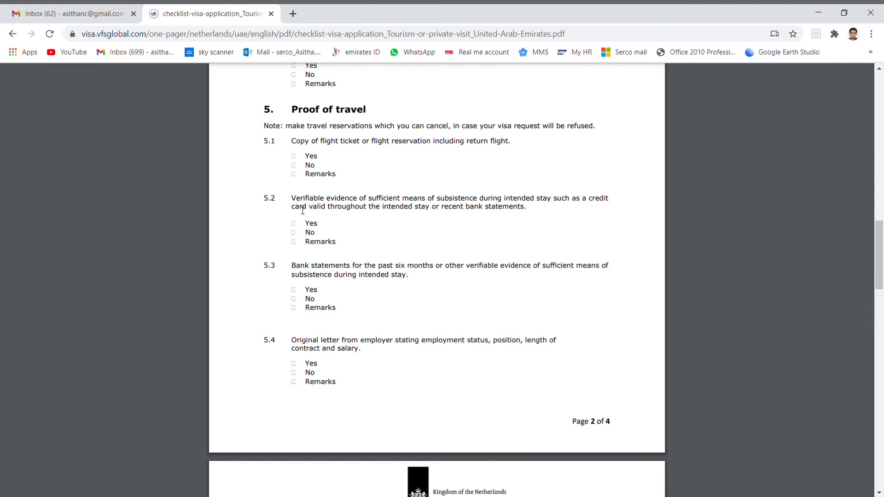
pyautogui.moveTo(364, 228)
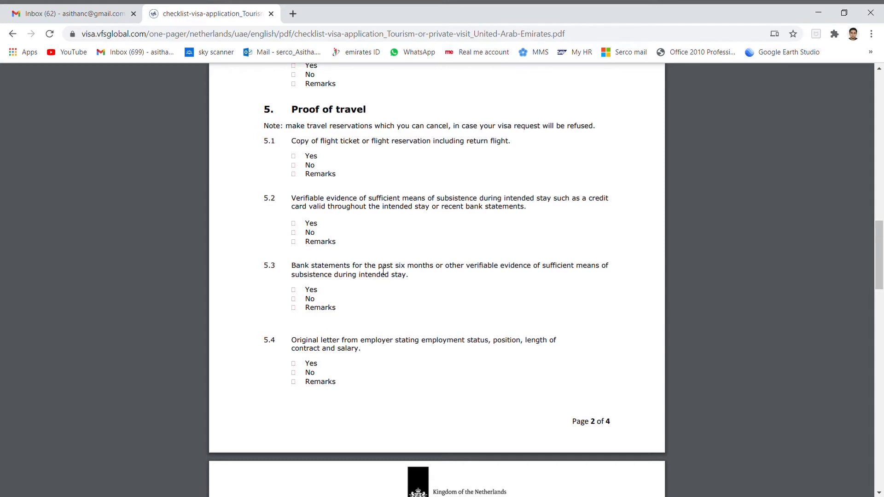
pyautogui.moveTo(377, 265); pyautogui.dragTo(434, 265)
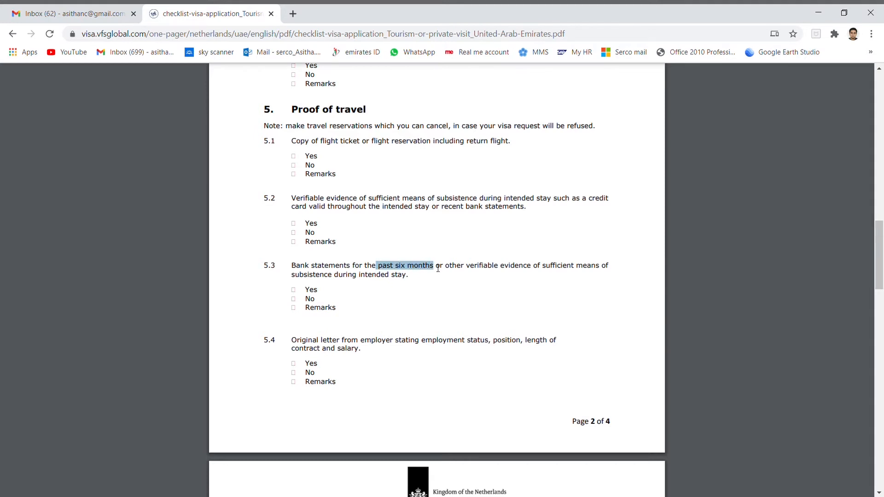
pyautogui.click(380, 306)
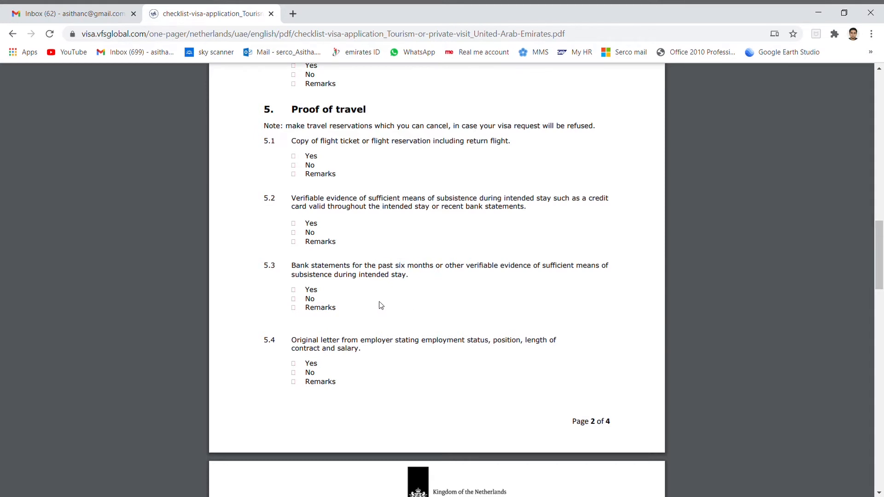
pyautogui.moveTo(291, 339); pyautogui.dragTo(392, 348)
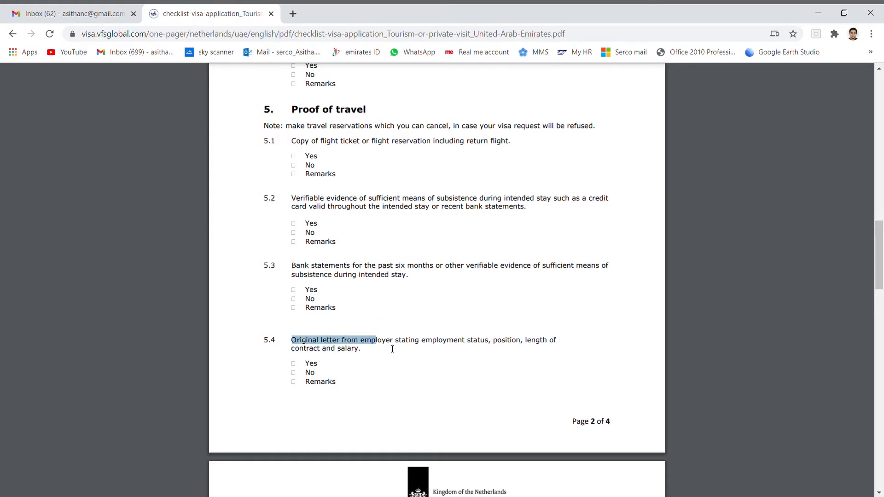
pyautogui.moveTo(376, 340); pyautogui.dragTo(422, 339)
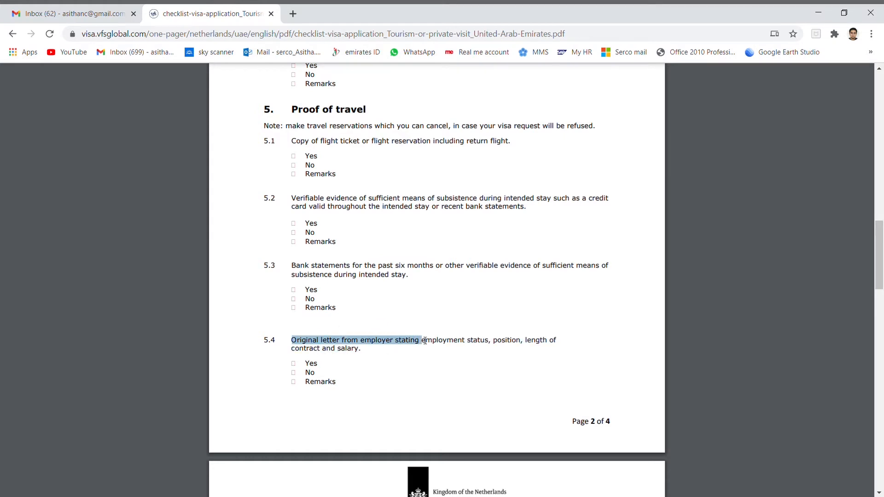
# Step: Scroll through items 5.5–5.7 and section 6 health insurance toward sections 7 and 8
pyautogui.scroll(-3)
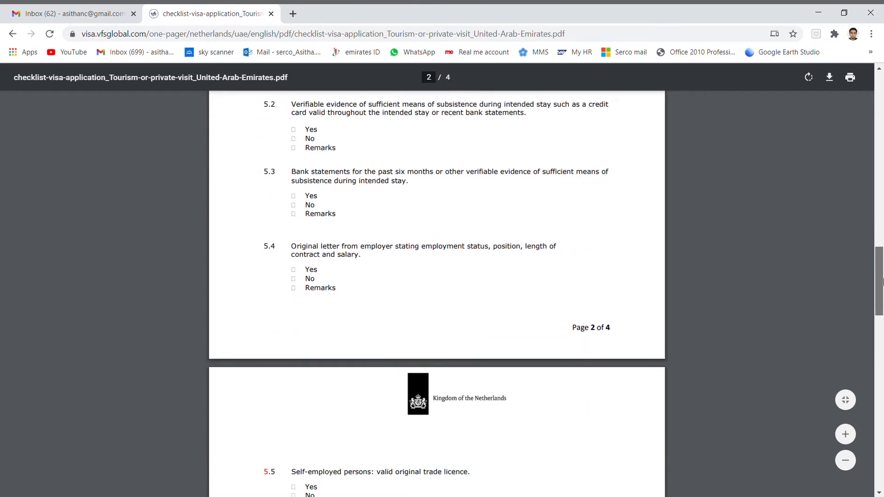
pyautogui.scroll(-3)
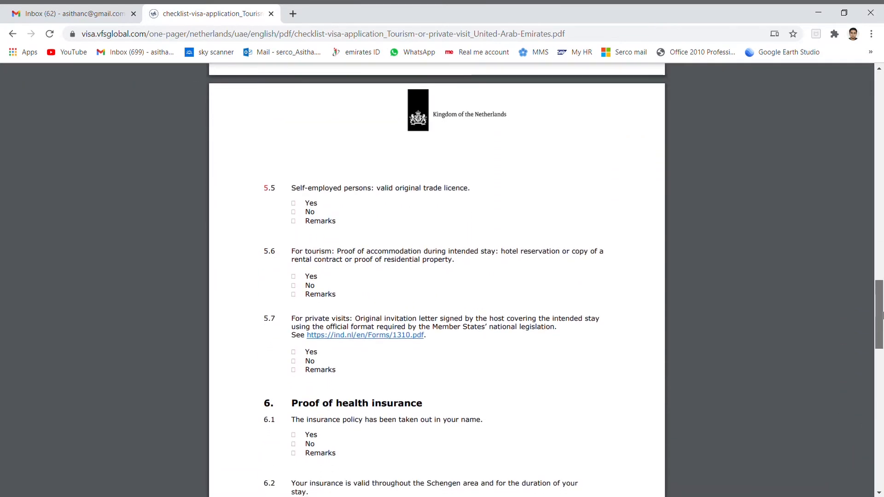
pyautogui.scroll(-3)
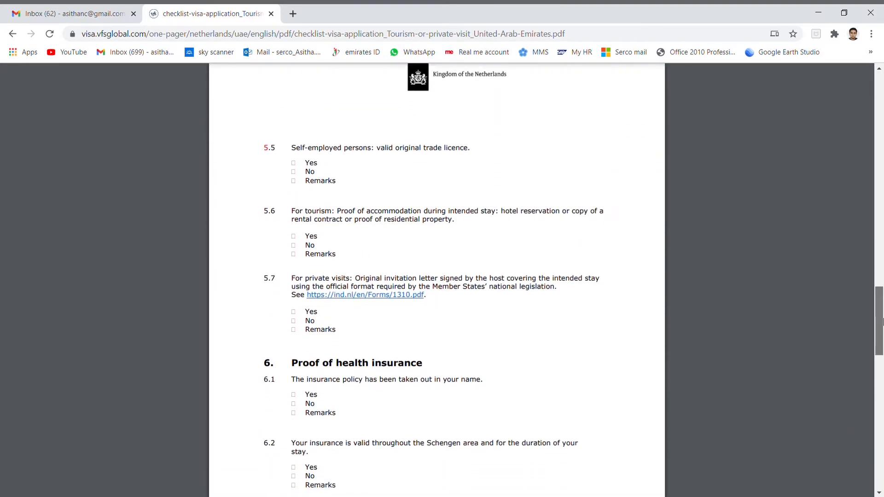
pyautogui.moveTo(535, 240)
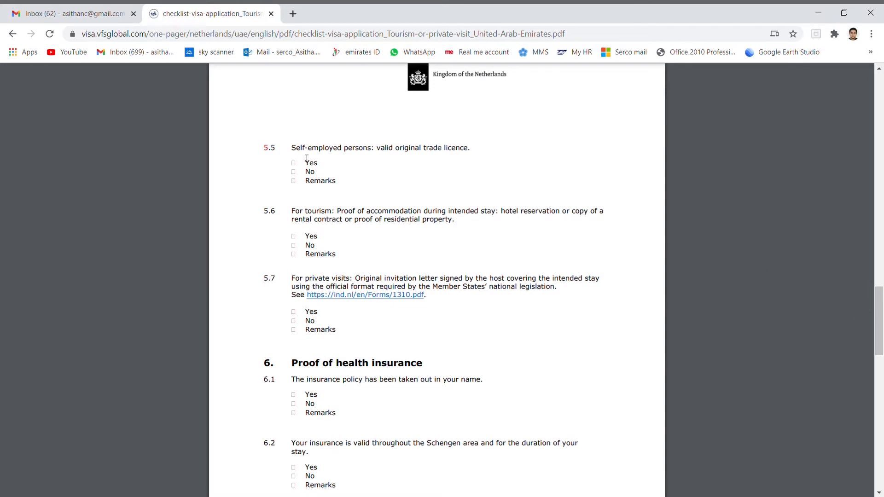
pyautogui.moveTo(320, 205)
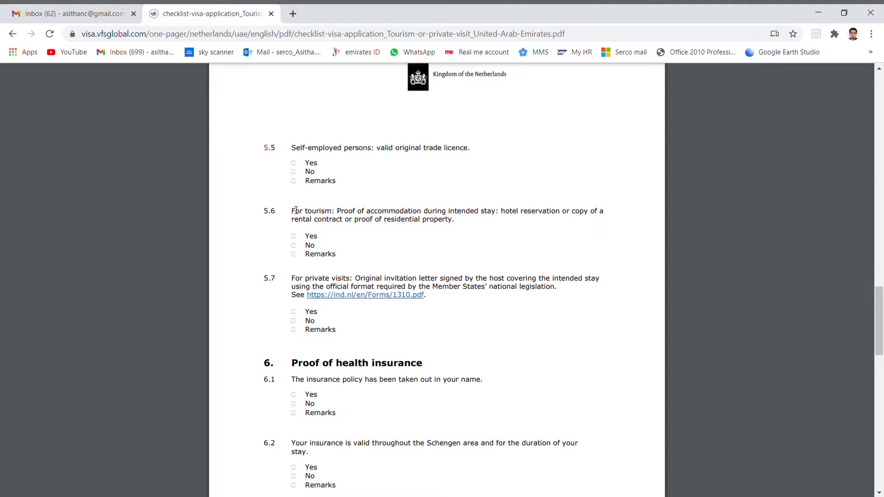
pyautogui.moveTo(328, 266)
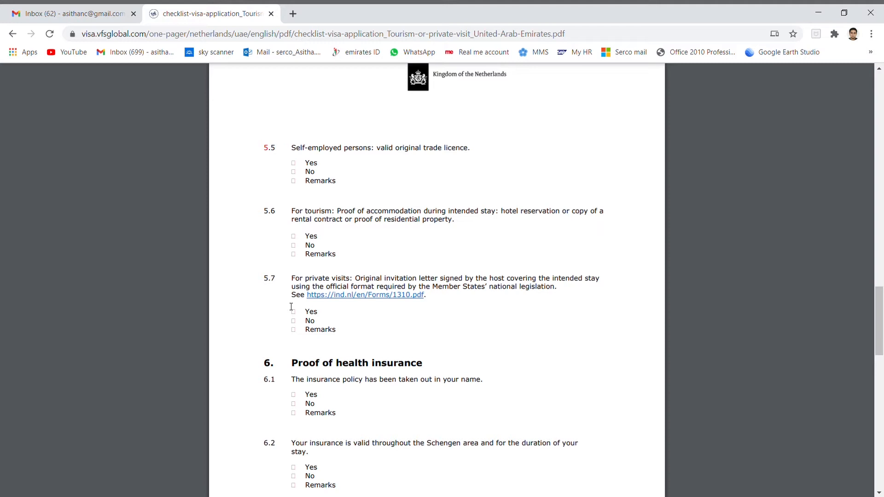
pyautogui.moveTo(620, 372)
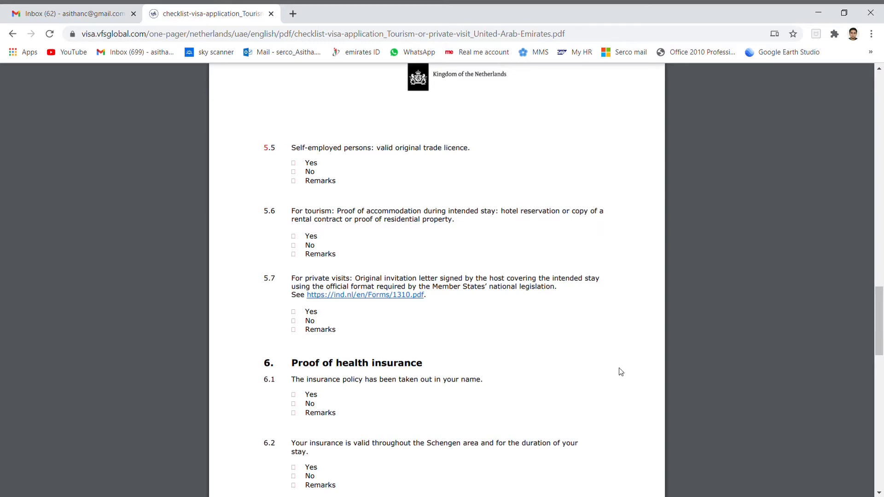
pyautogui.scroll(-3)
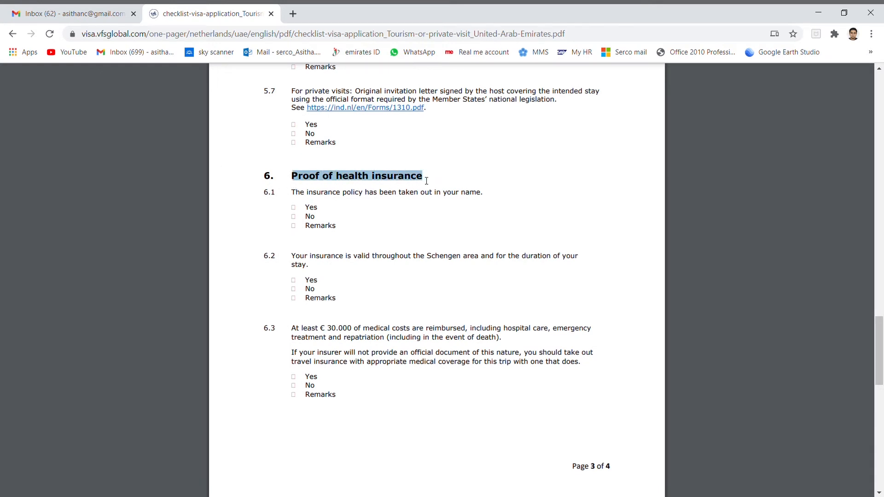
pyautogui.moveTo(324, 333)
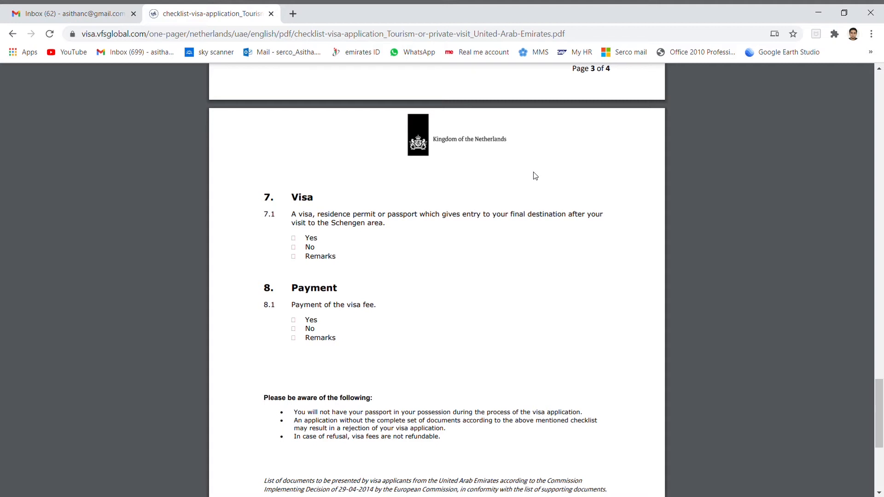
pyautogui.moveTo(392, 258)
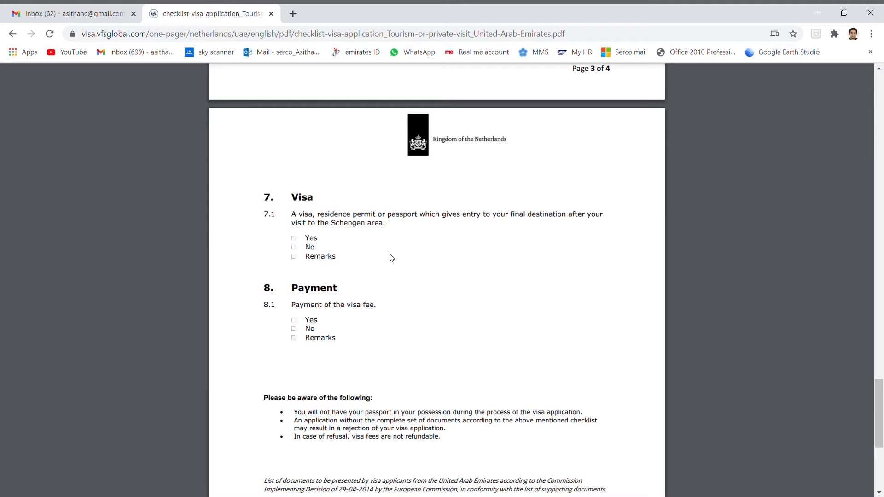
pyautogui.moveTo(407, 258)
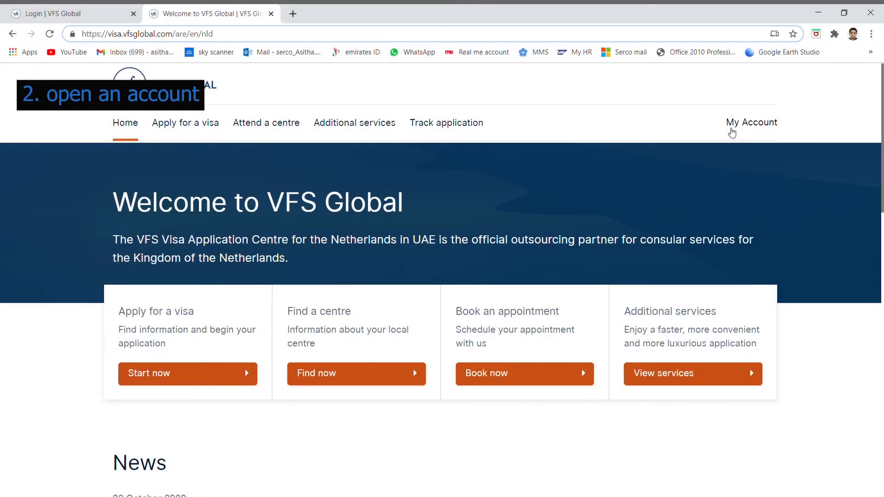
# Step: Go from My Account to the VFS Global registration form and begin typing the email 'travelar'
pyautogui.click(751, 122)
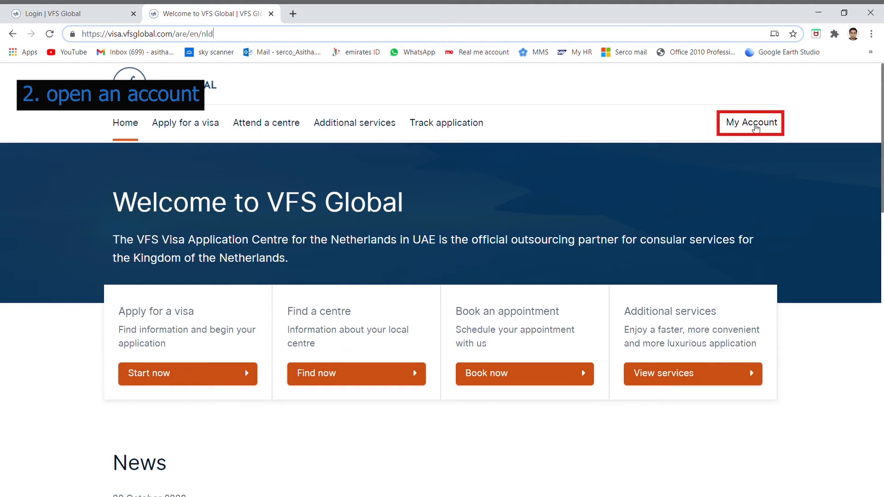
pyautogui.click(751, 124)
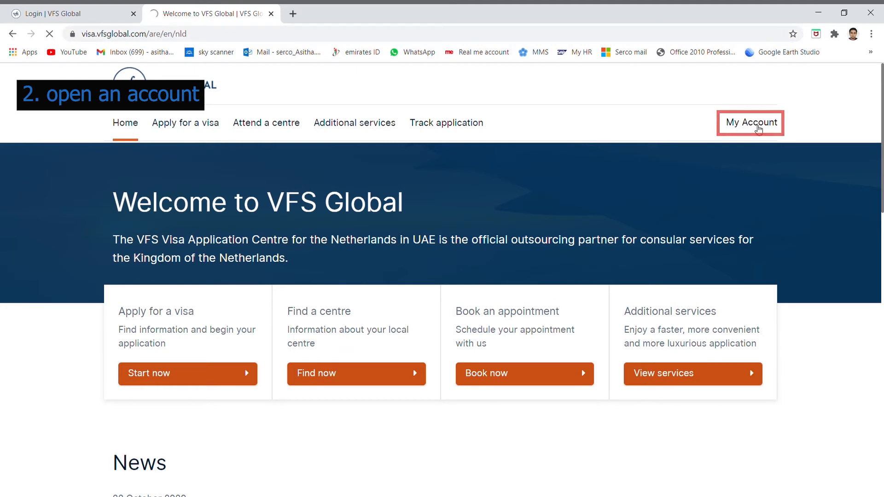
pyautogui.click(752, 123)
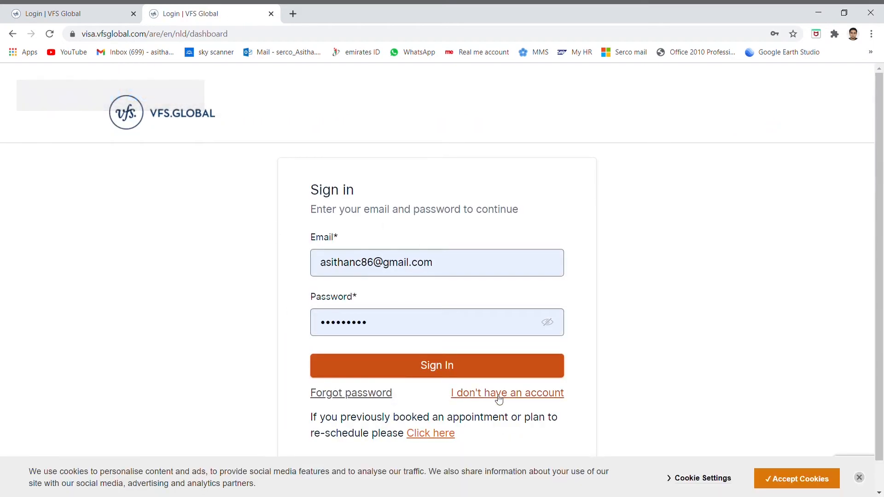
pyautogui.click(507, 393)
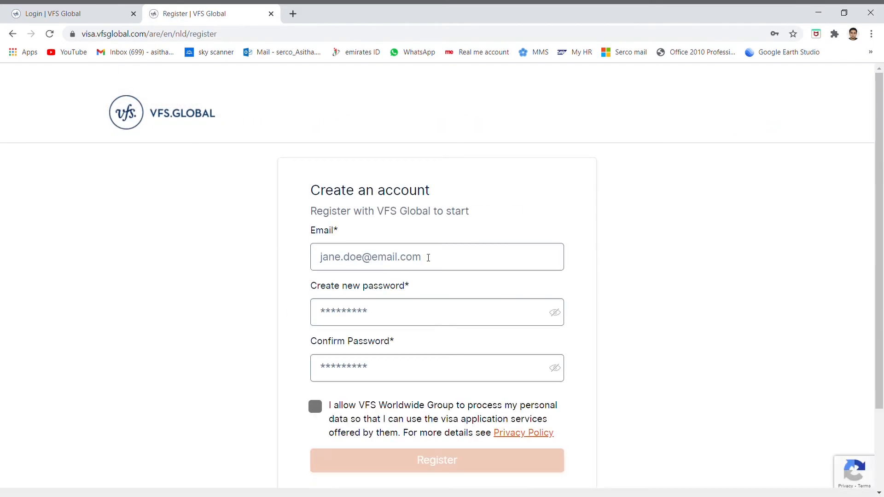
pyautogui.write('travelar')
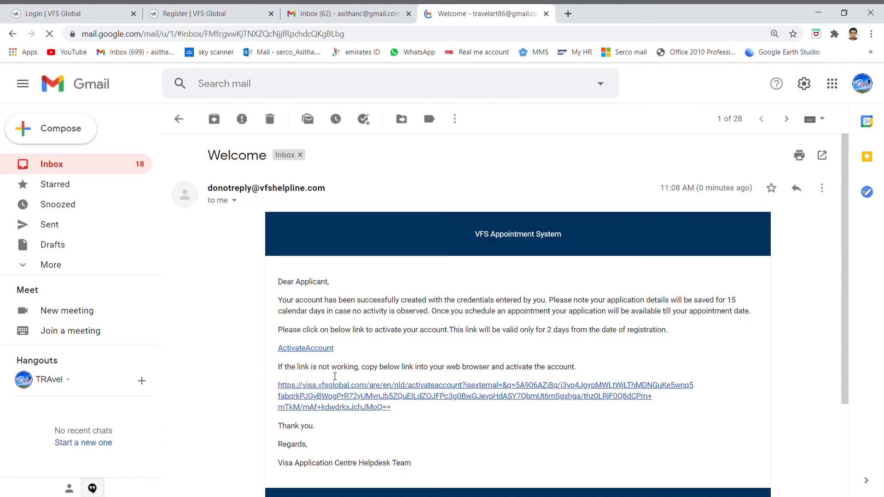
# Step: Activate the account from the email, sign in, and dismiss the cookie and Covid-19 notices
pyautogui.click(305, 348)
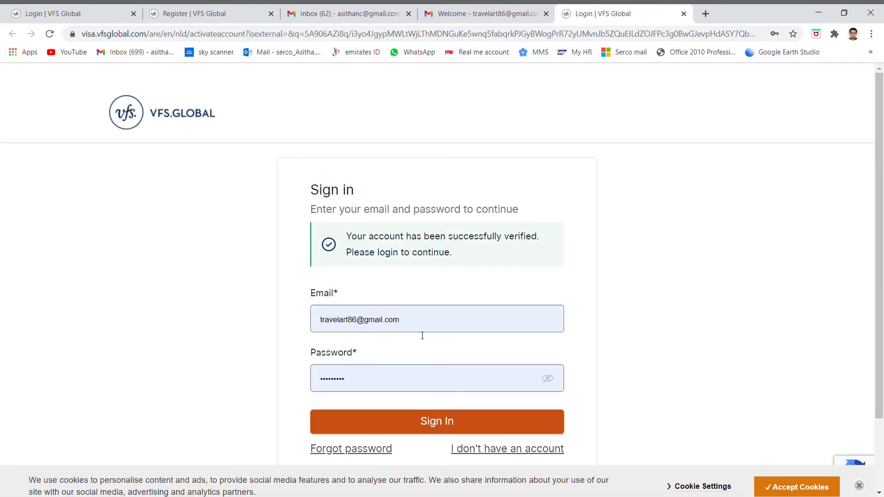
pyautogui.scroll(-3)
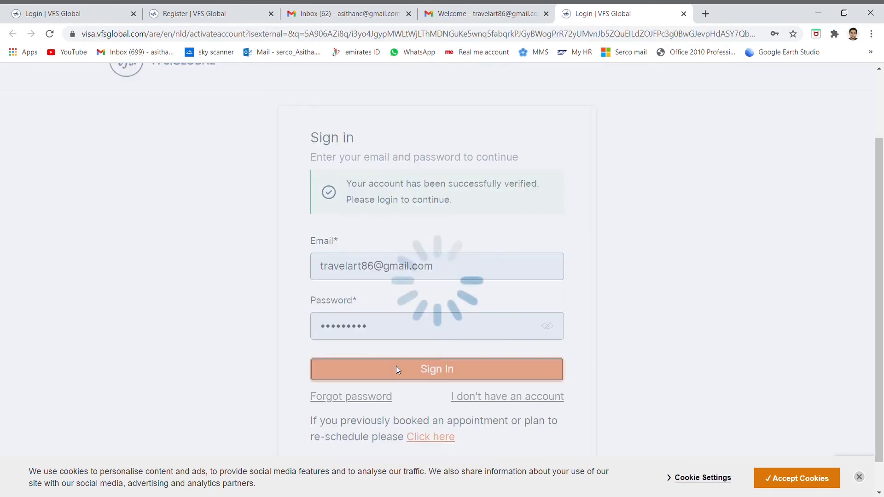
pyautogui.click(437, 369)
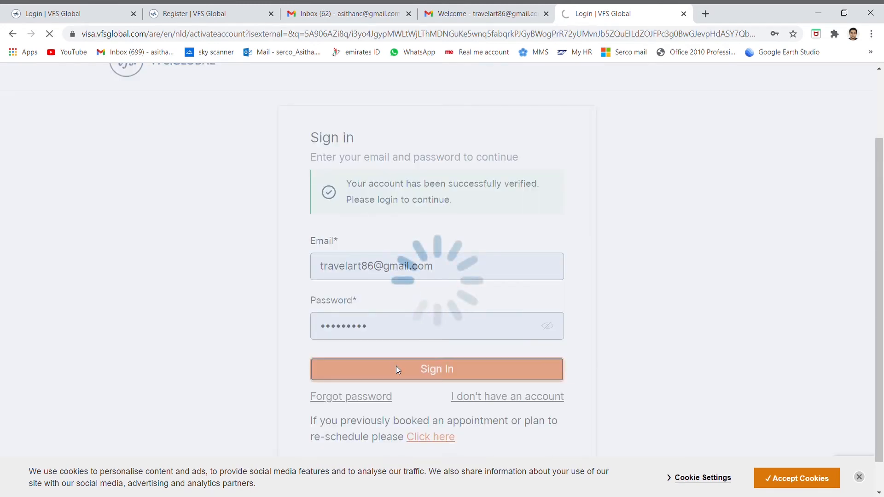
pyautogui.click(436, 369)
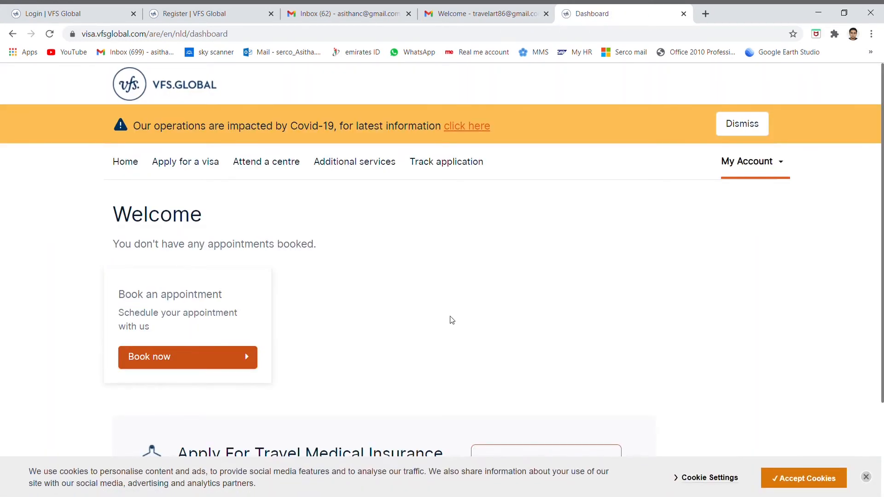
pyautogui.moveTo(869, 485)
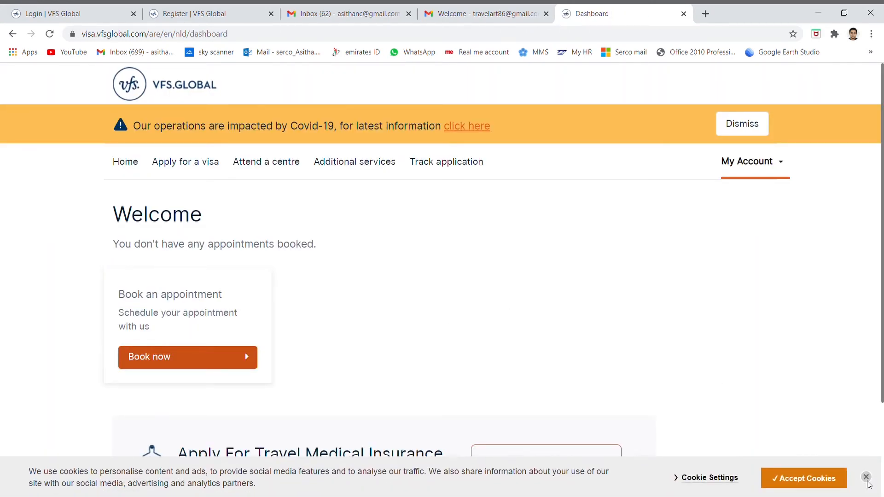
pyautogui.click(866, 477)
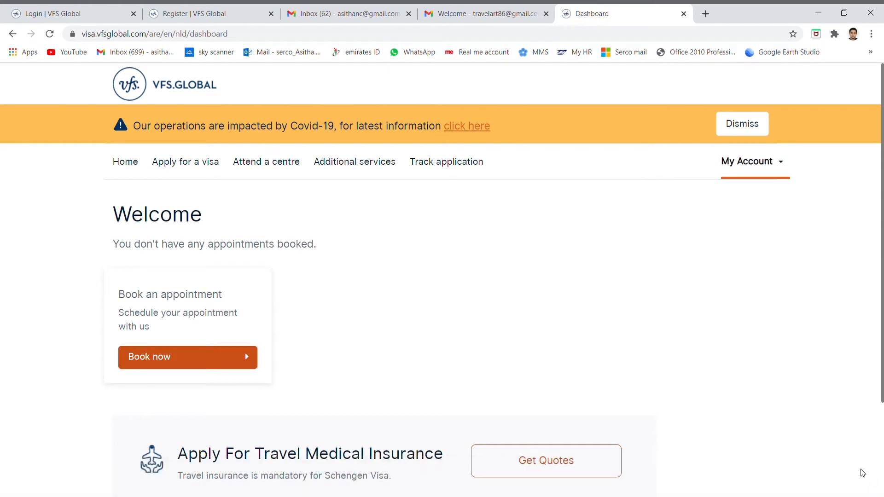
pyautogui.moveTo(705, 159)
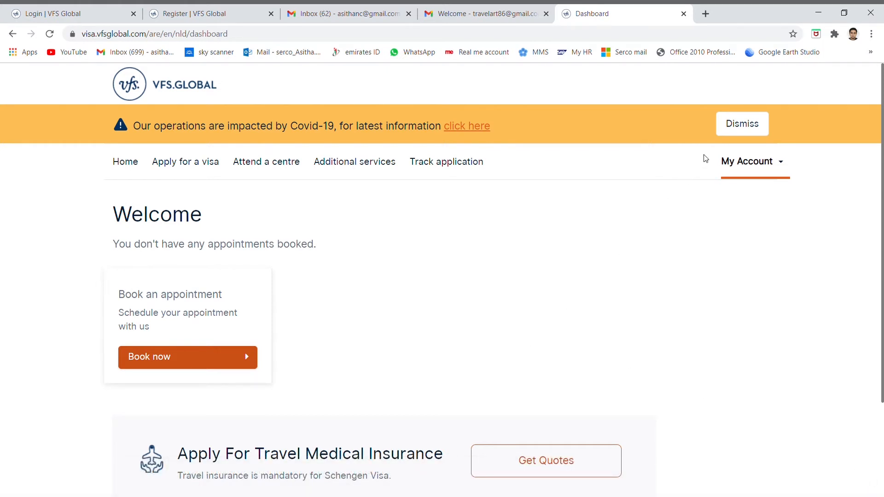
pyautogui.click(741, 123)
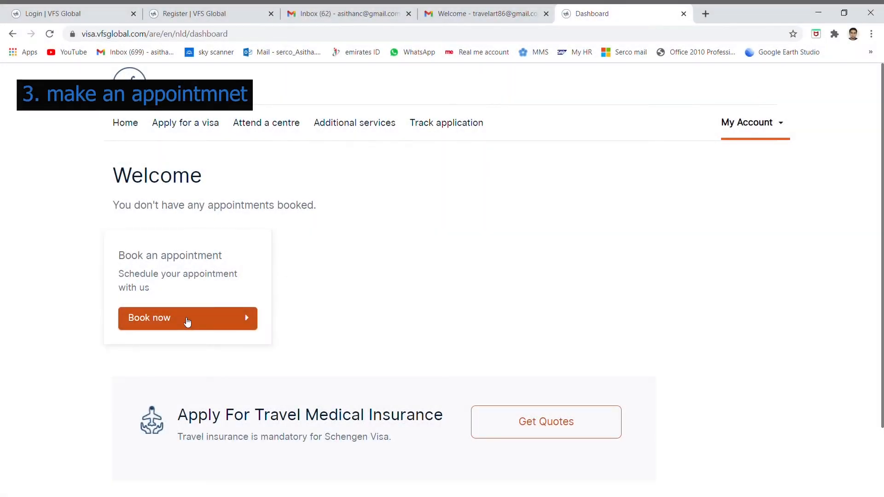
pyautogui.moveTo(129, 266)
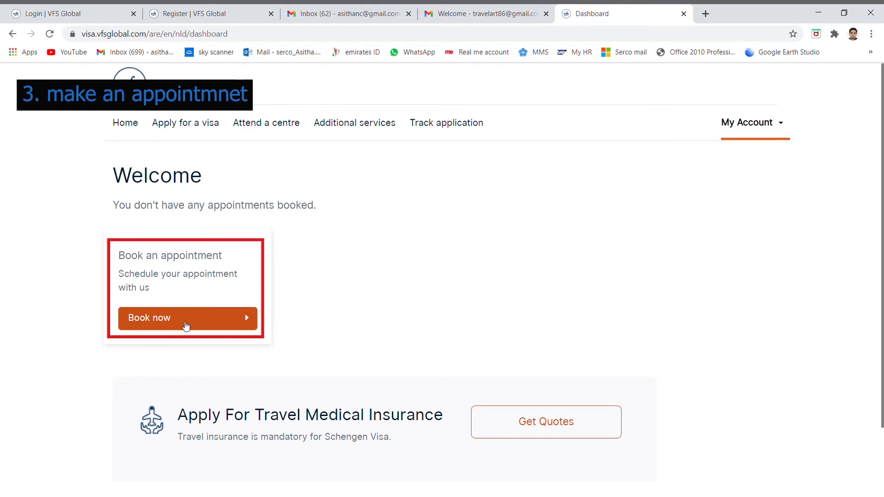
# Step: Book an appointment at the Dubai Netherlands centre for a Short Stay visa
pyautogui.click(186, 318)
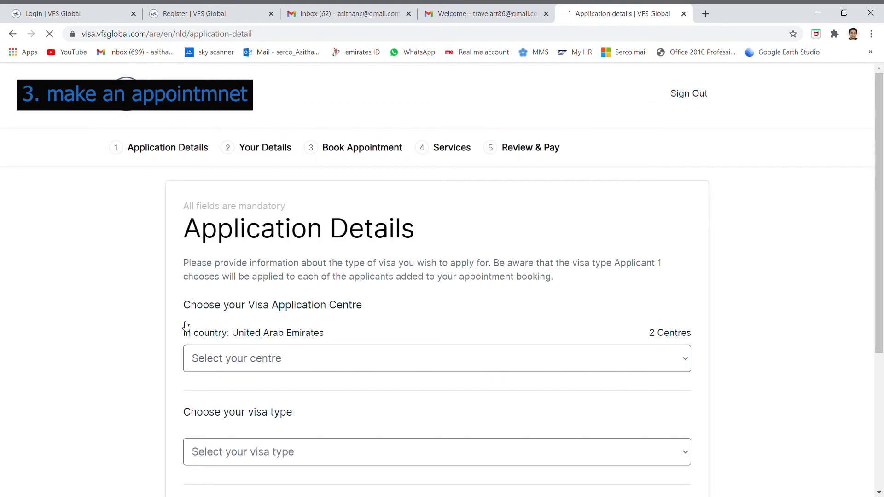
pyautogui.scroll(-3)
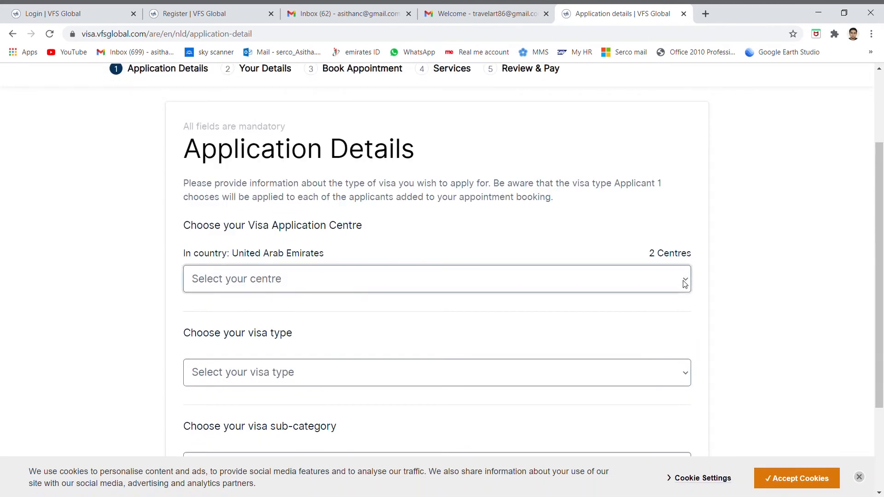
pyautogui.click(436, 279)
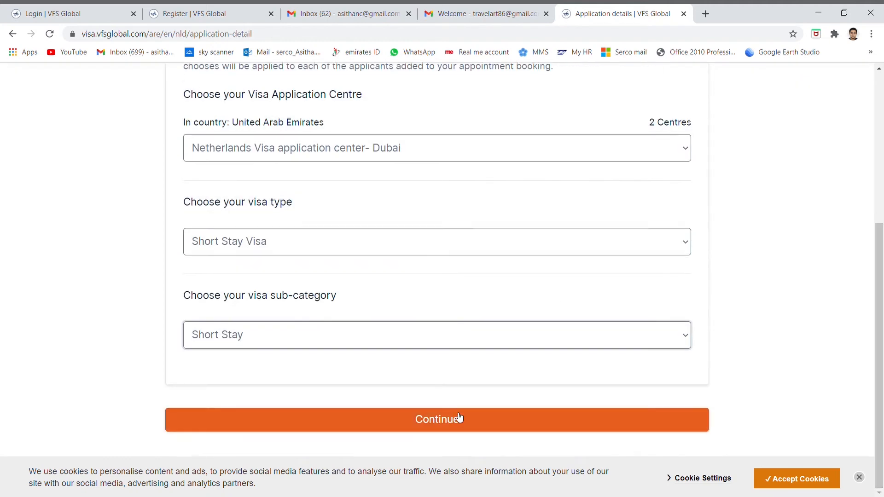
pyautogui.click(439, 419)
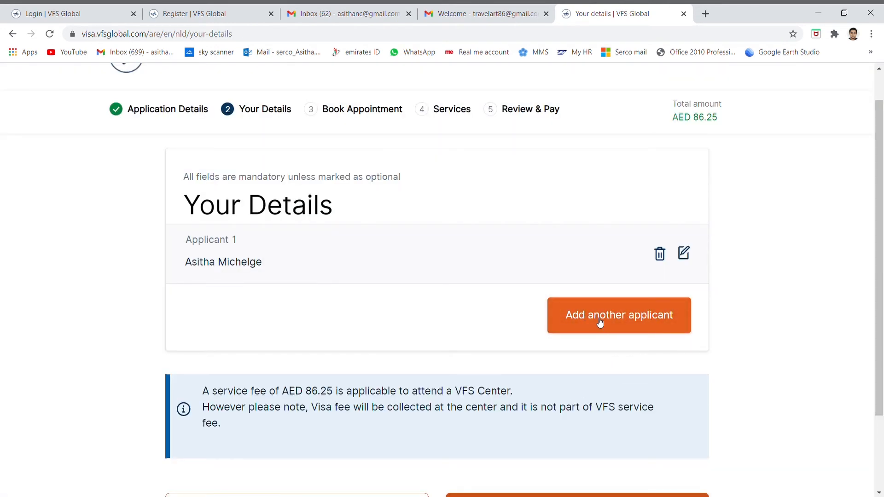
pyautogui.scroll(-3)
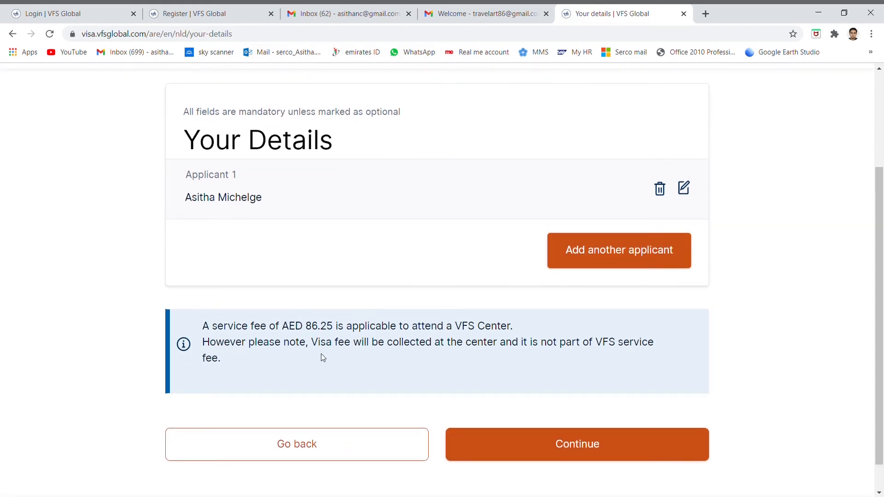
pyautogui.moveTo(275, 361)
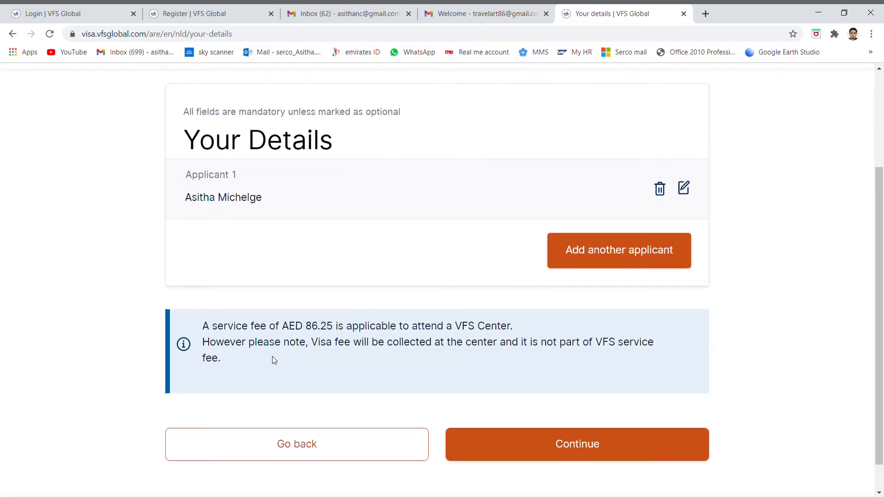
pyautogui.moveTo(568, 334)
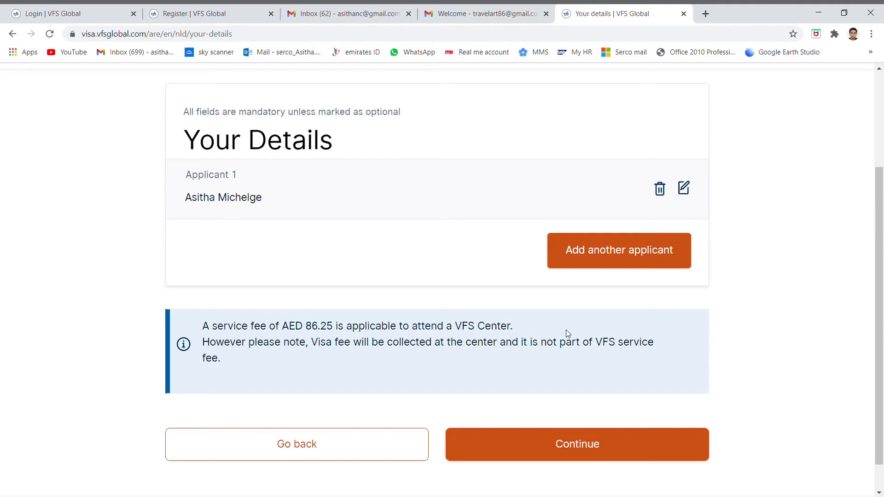
pyautogui.moveTo(617, 378)
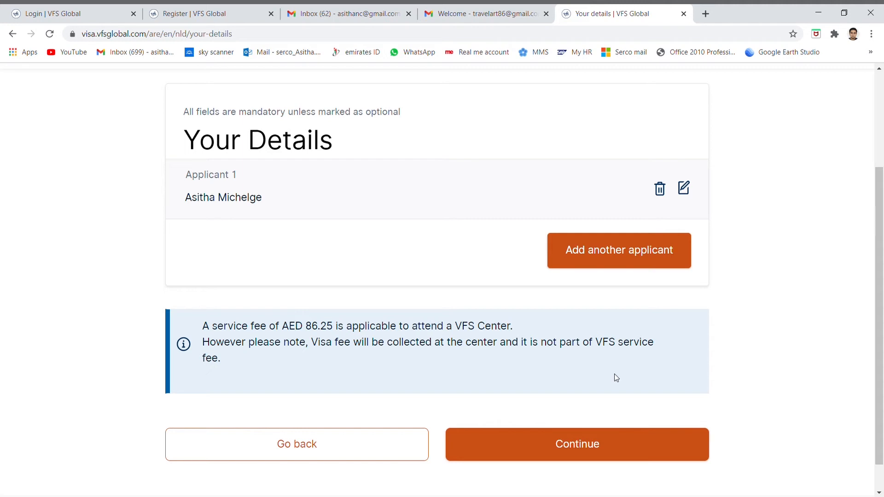
# Step: Confirm applicant details and book the 12:30 appointment slot
pyautogui.click(577, 444)
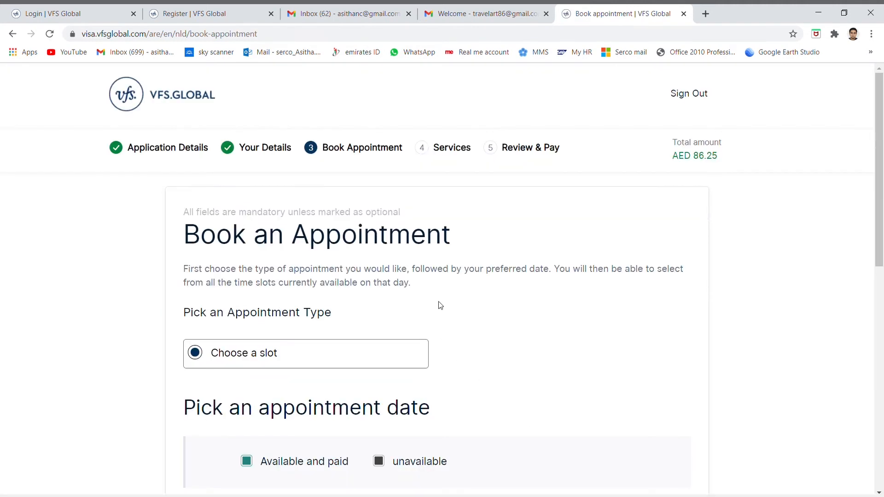
pyautogui.scroll(-3)
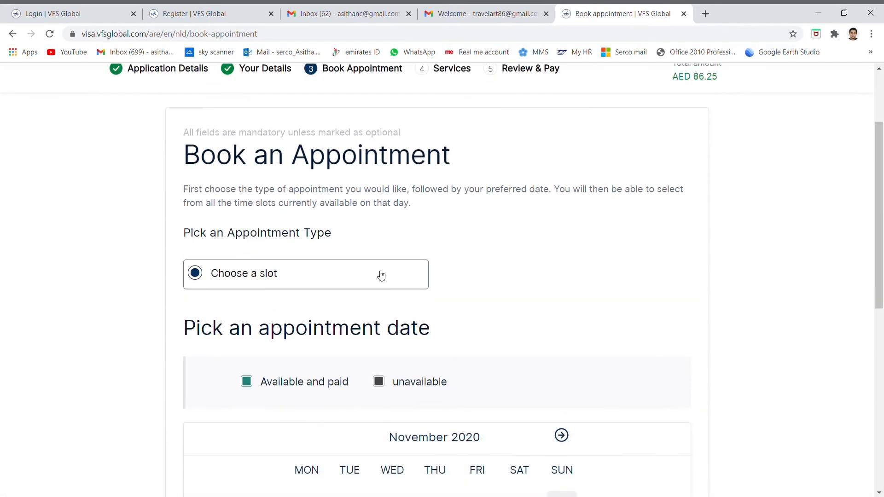
pyautogui.scroll(-3)
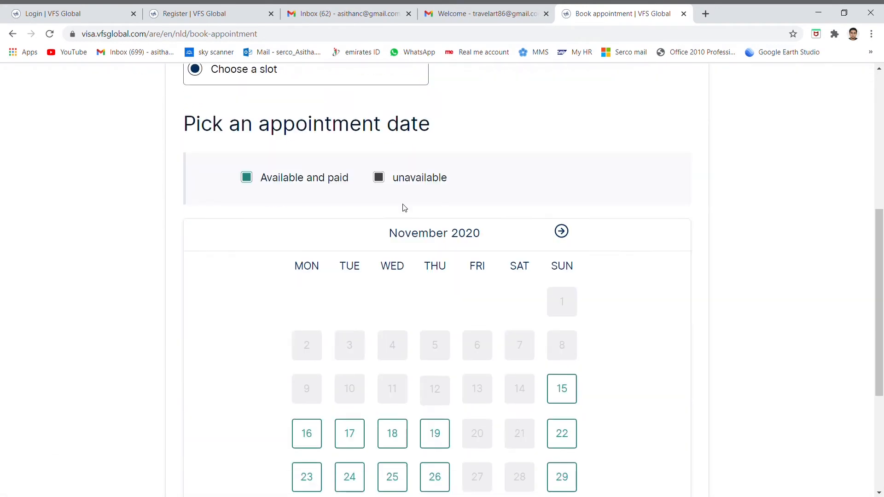
pyautogui.scroll(-3)
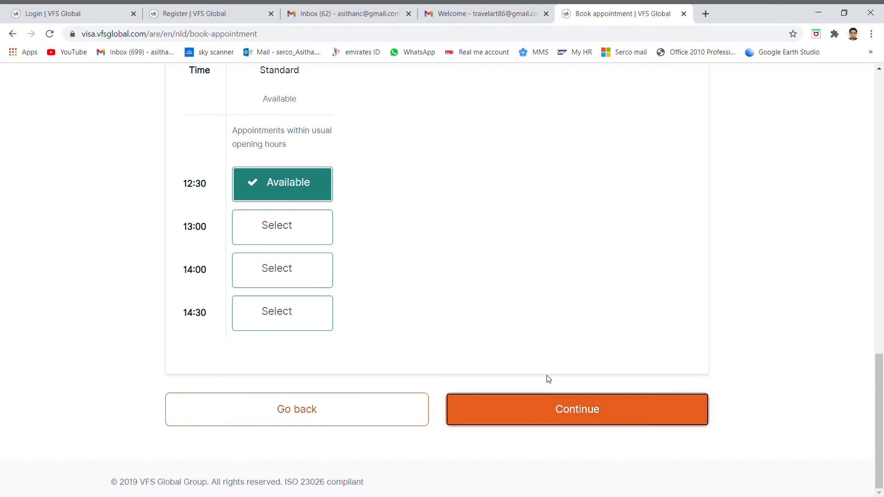
pyautogui.click(578, 409)
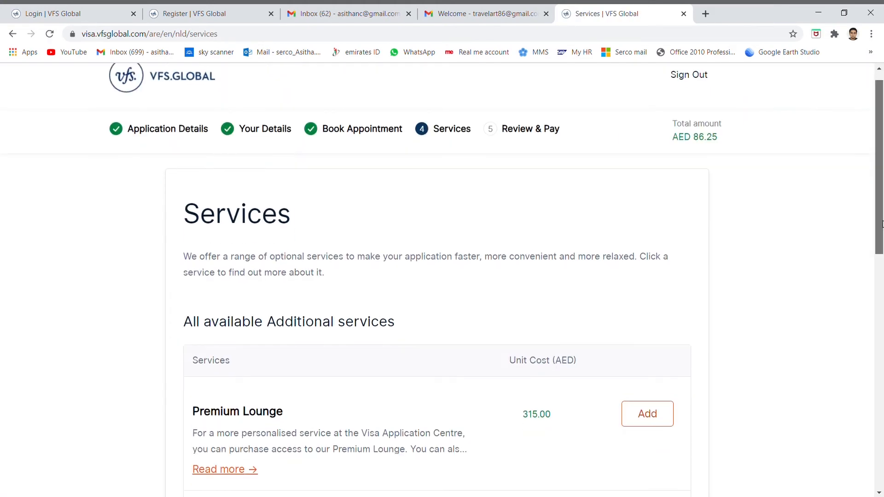
# Step: Skip extra services and reach the Review and Pay page at AED 86.25
pyautogui.scroll(-3)
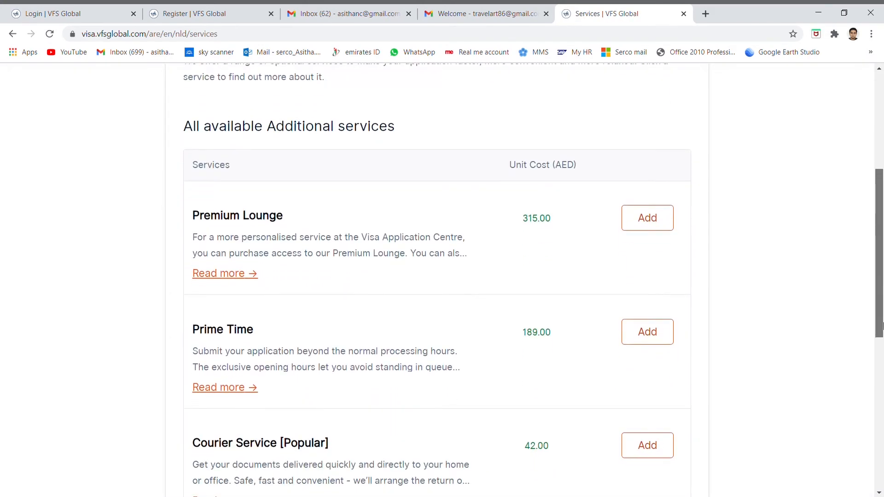
pyautogui.scroll(-3)
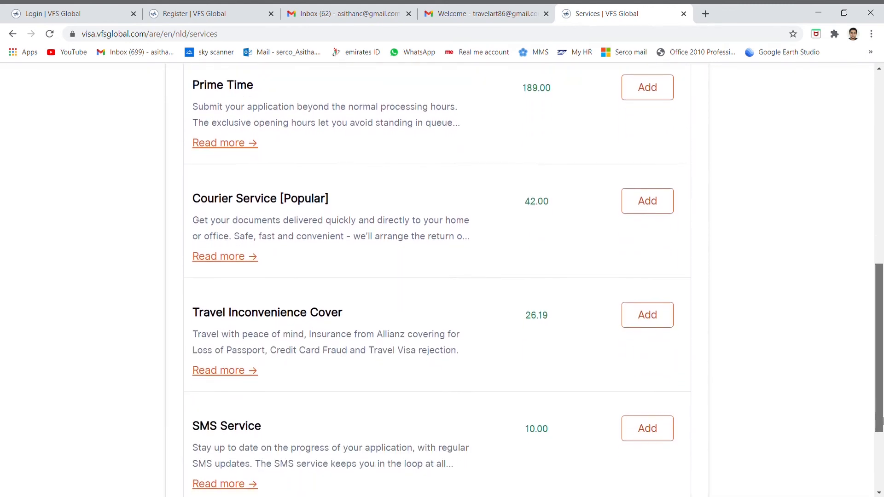
pyautogui.scroll(-3)
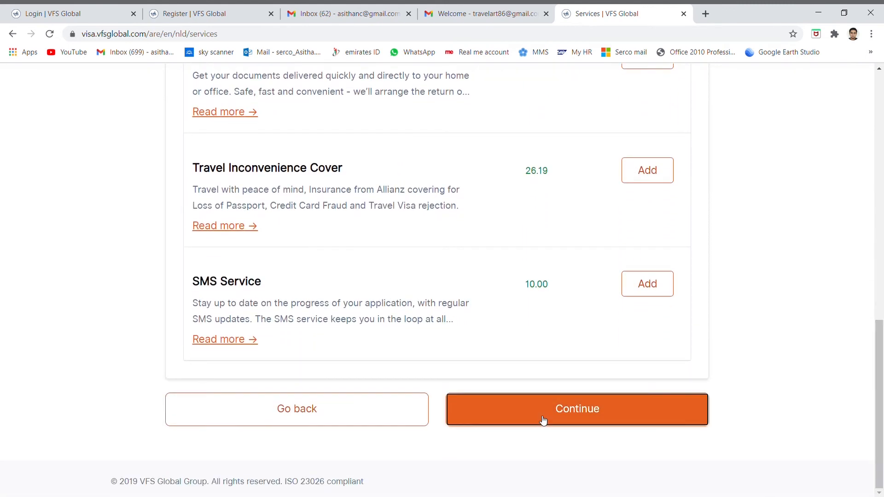
pyautogui.click(577, 409)
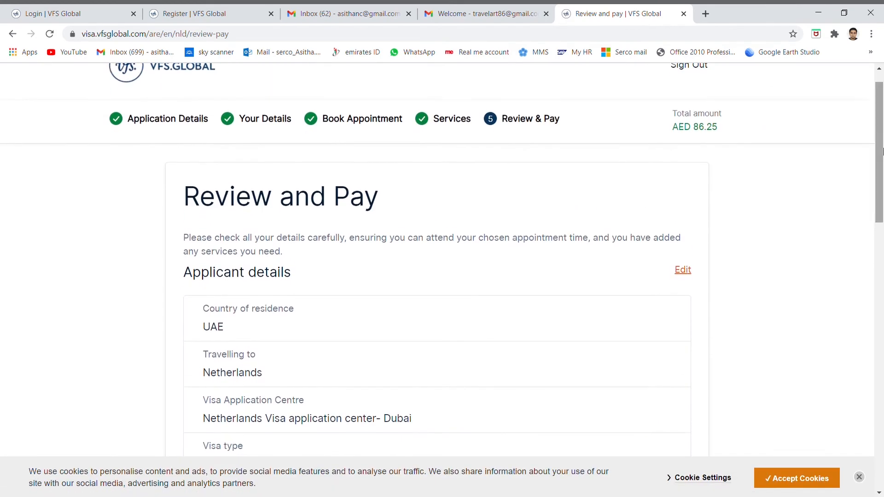
pyautogui.scroll(-3)
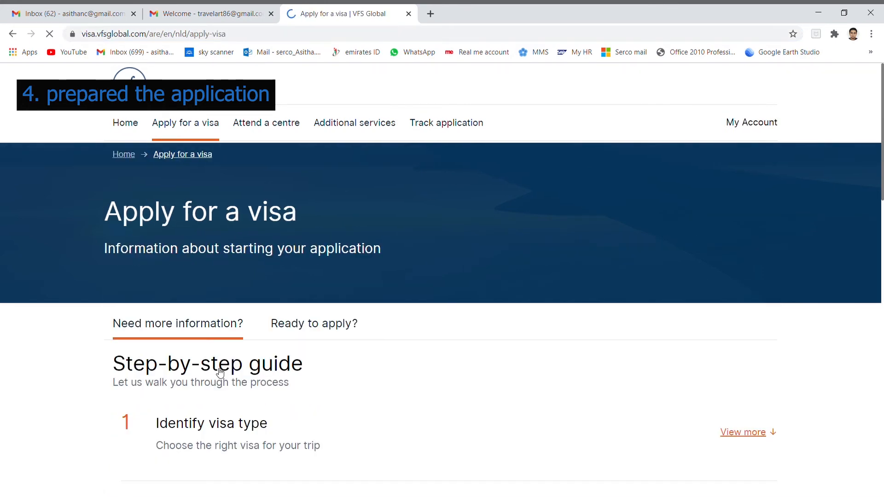
# Step: Start the application on consular.mfaservices.nl and open the Schengen Visa section
pyautogui.scroll(-3)
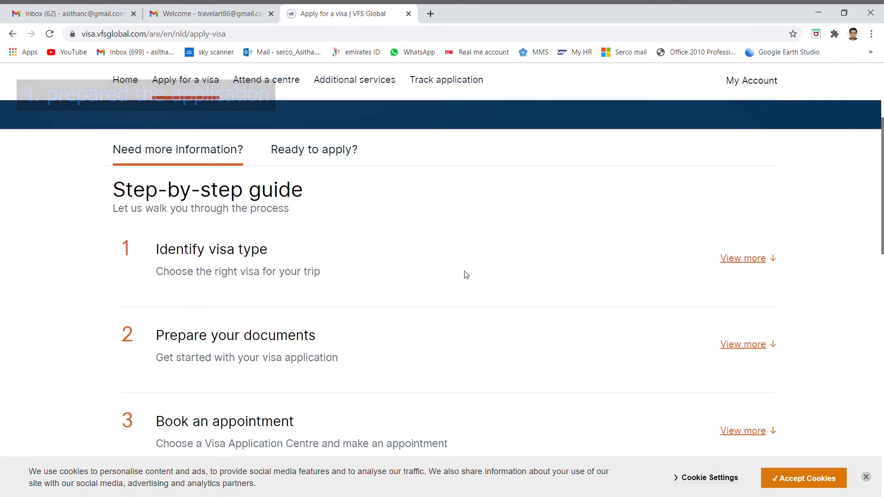
pyautogui.scroll(-3)
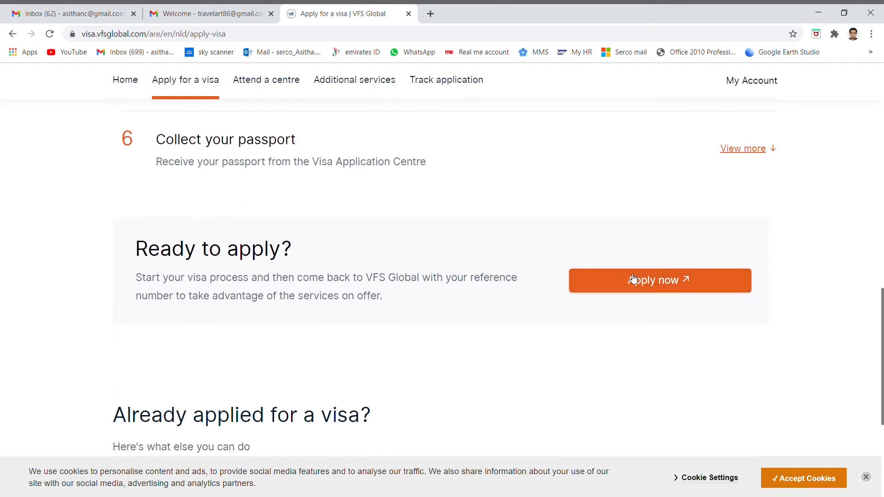
pyautogui.click(660, 280)
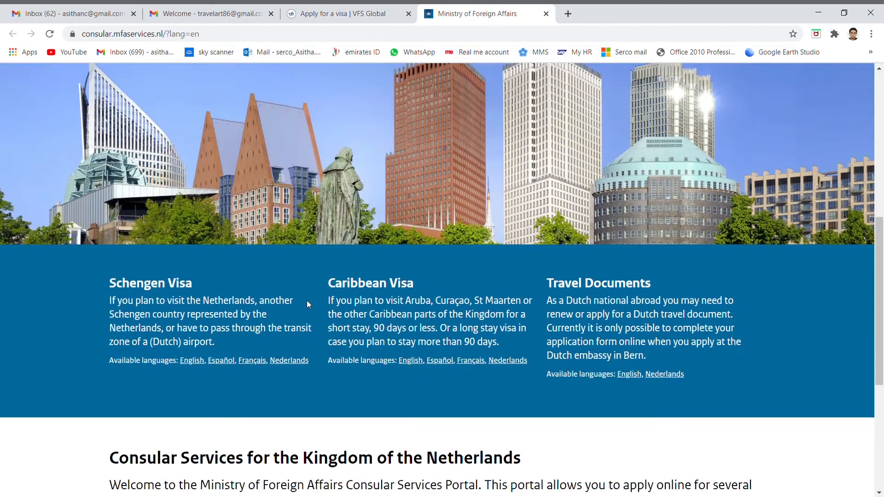
pyautogui.scroll(-3)
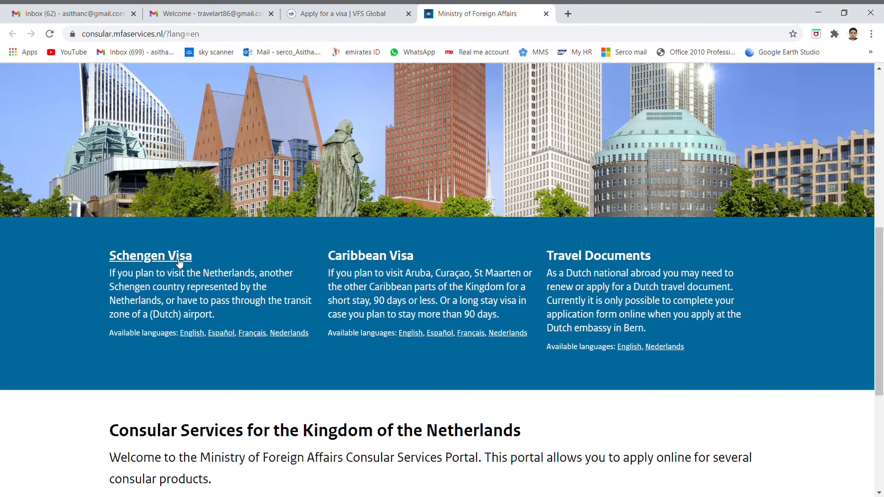
pyautogui.click(150, 255)
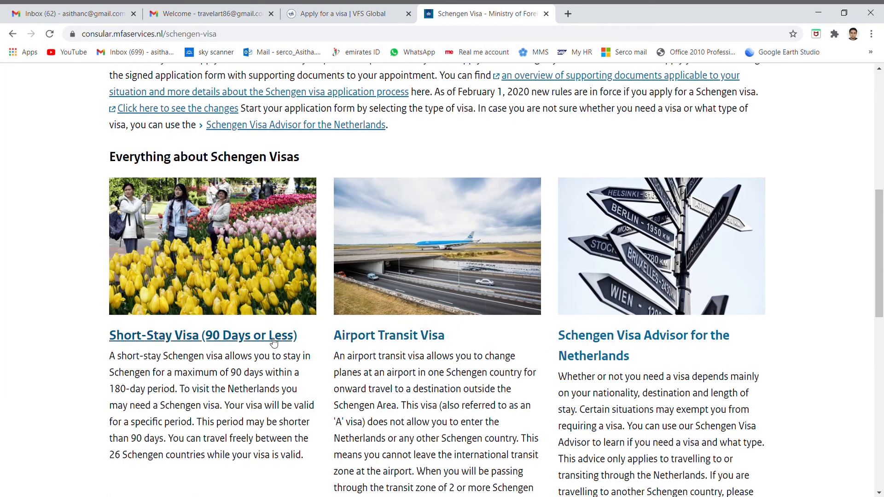
pyautogui.scroll(-3)
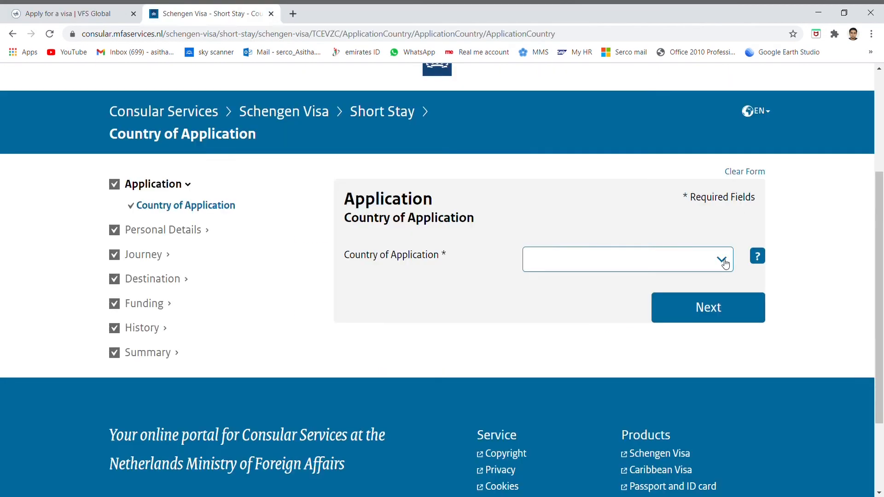
pyautogui.write('uni')
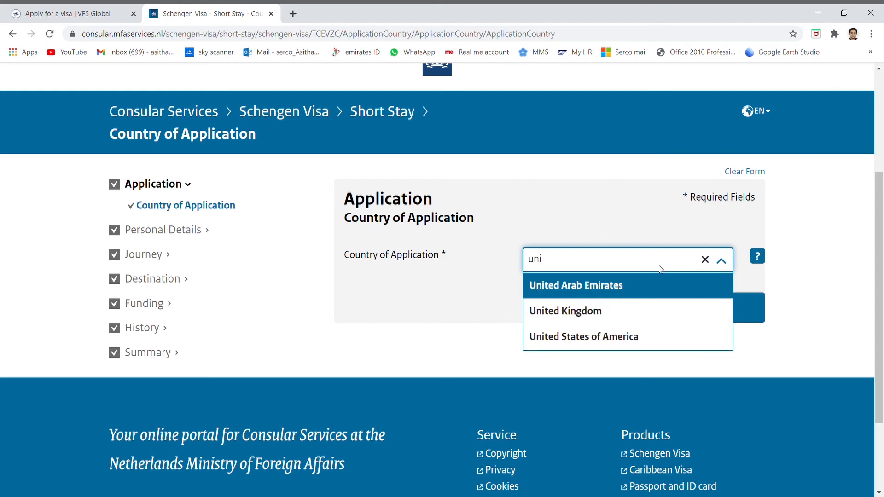
pyautogui.click(575, 286)
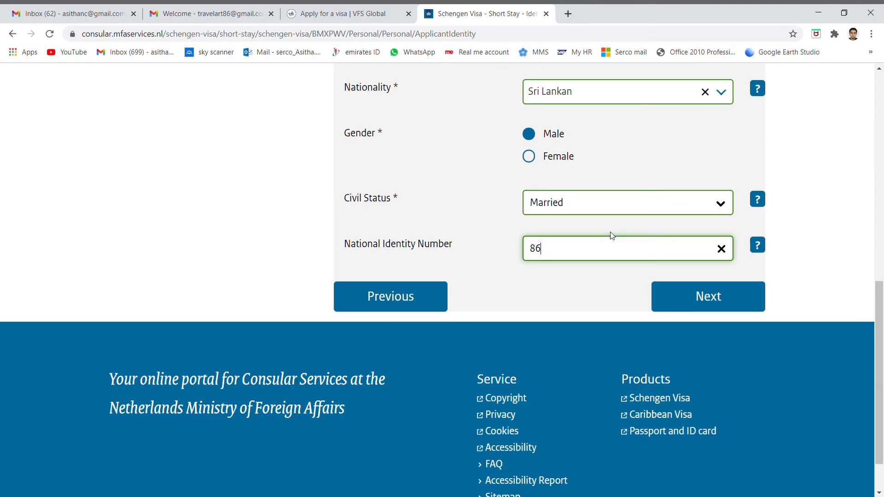
pyautogui.click(708, 296)
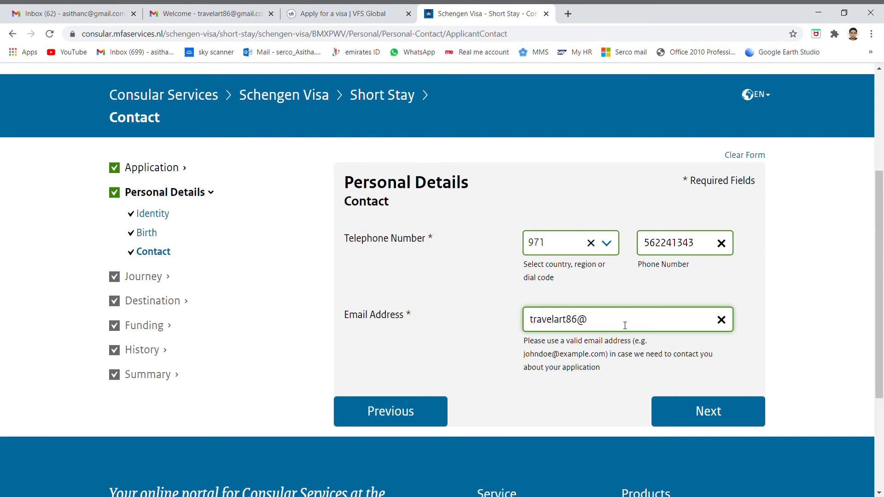
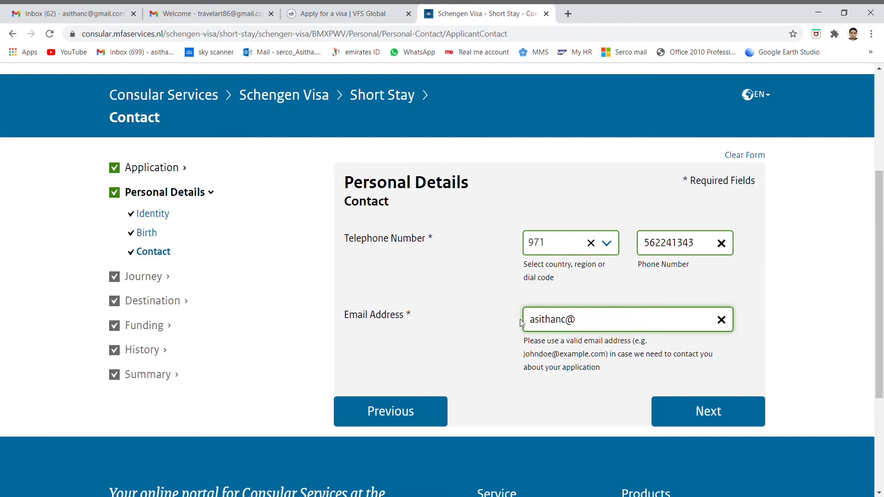
pyautogui.click(708, 411)
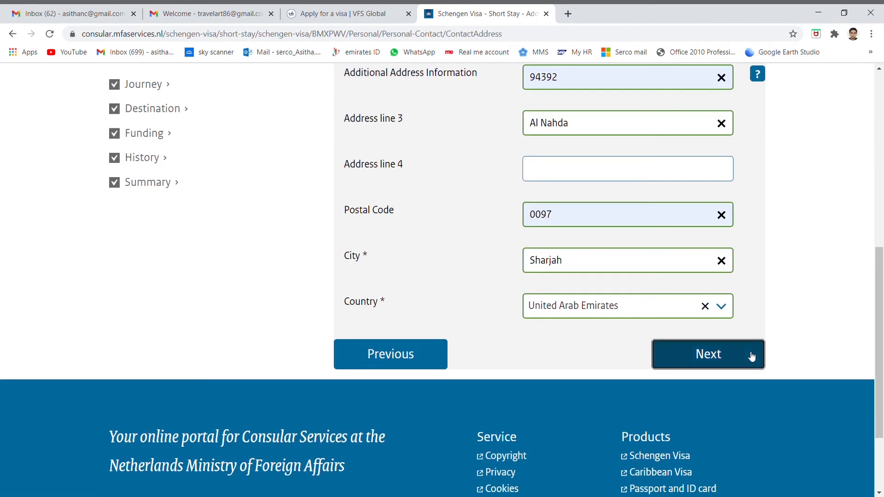
pyautogui.click(707, 354)
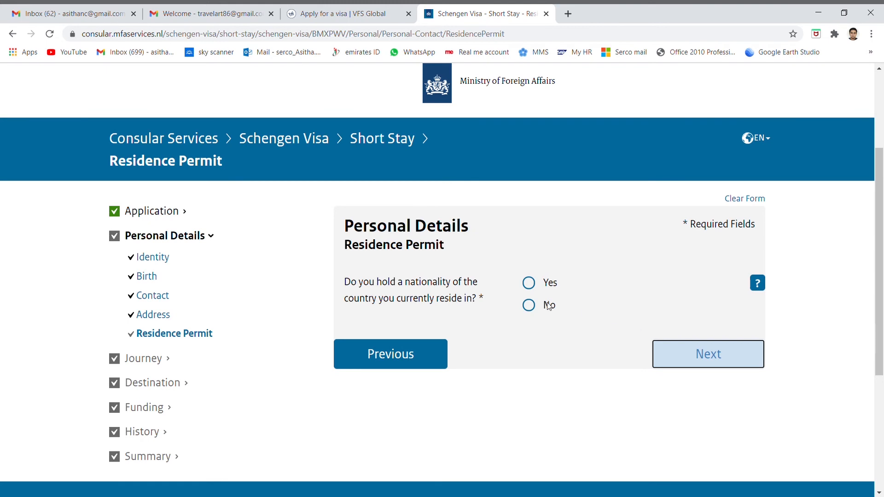
pyautogui.moveTo(534, 320)
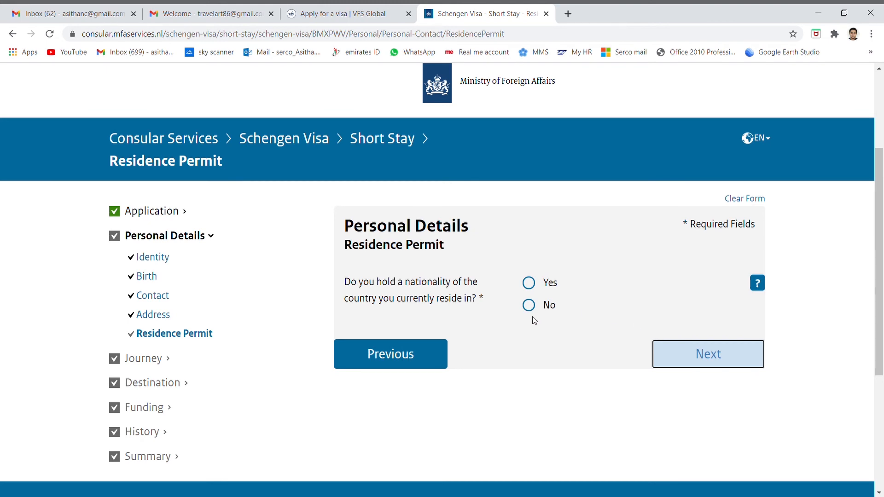
# Step: Answer No to residence-country nationality, add the residence permit expiry date and submit passport details
pyautogui.click(528, 305)
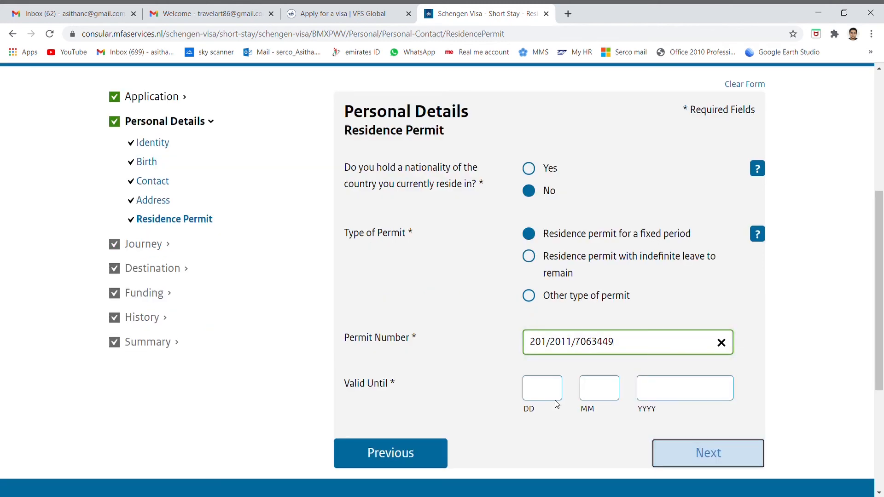
pyautogui.click(543, 387)
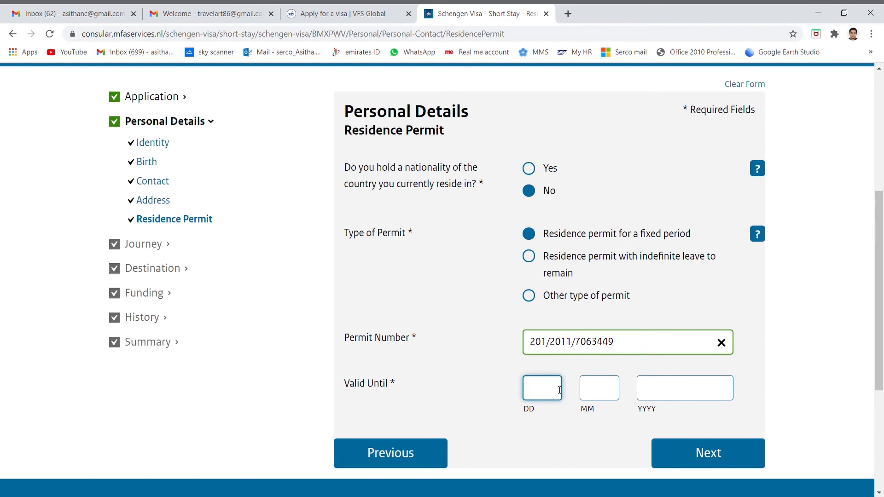
pyautogui.click(708, 453)
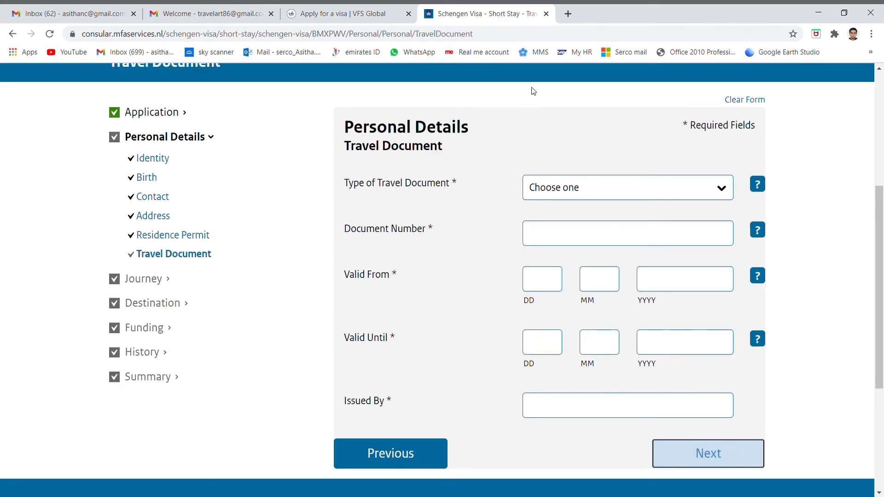
pyautogui.moveTo(676, 196)
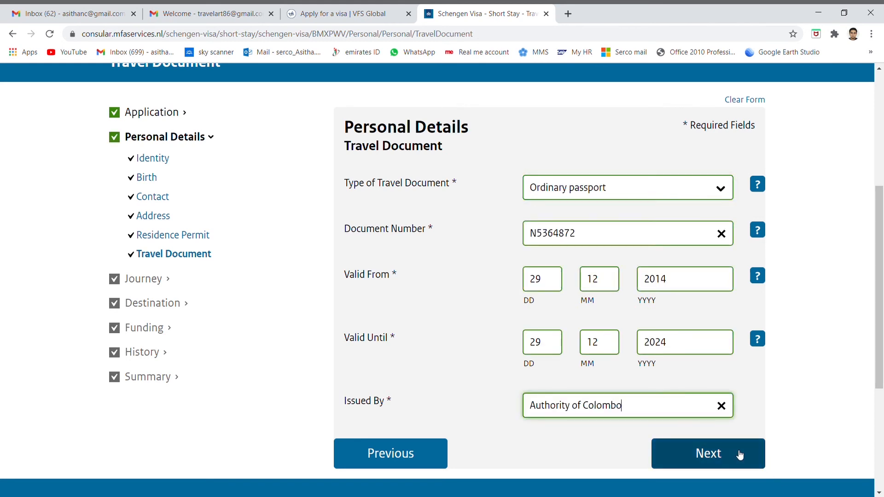
pyautogui.click(708, 454)
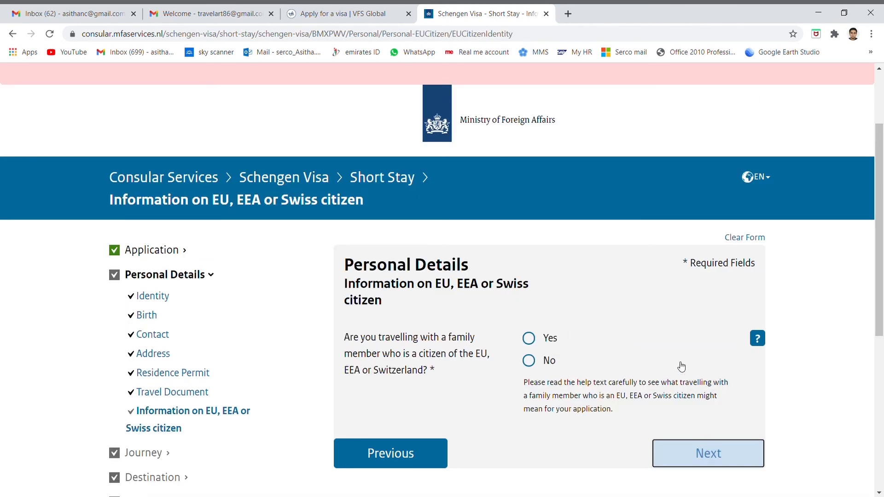
# Step: Answer No to travelling with an EU family member and set occupation to 'Other, please specify'
pyautogui.scroll(-3)
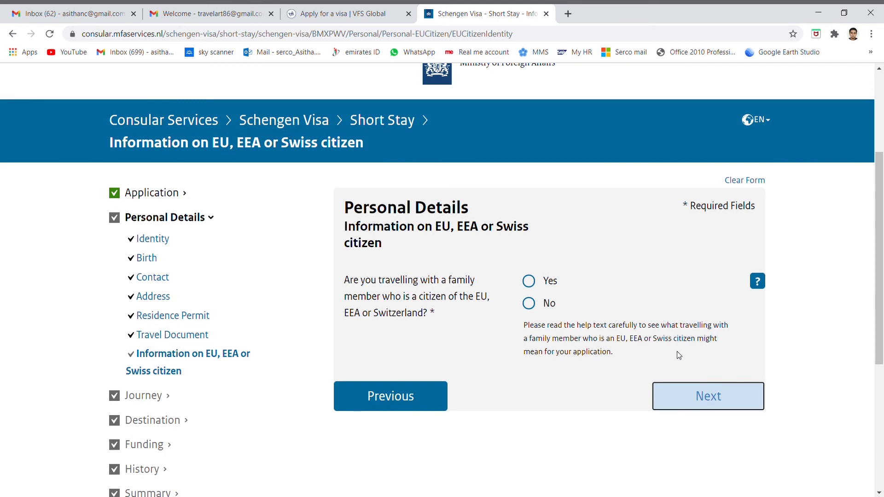
pyautogui.click(529, 302)
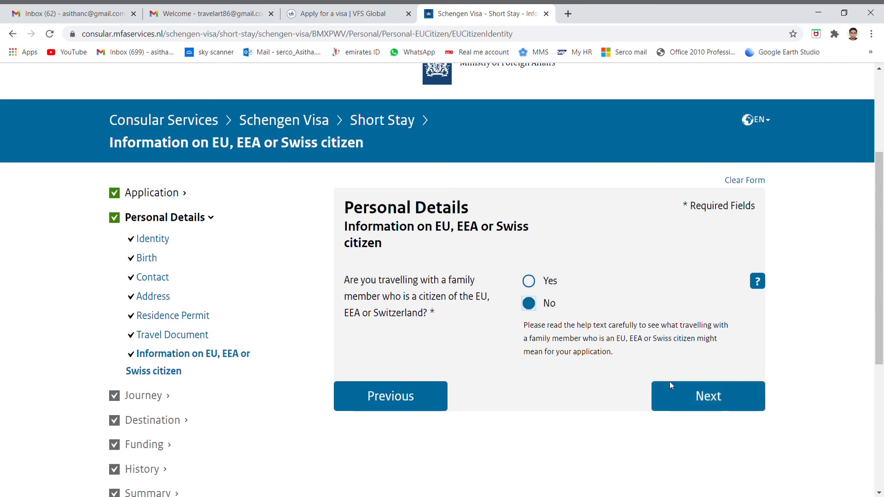
pyautogui.click(708, 396)
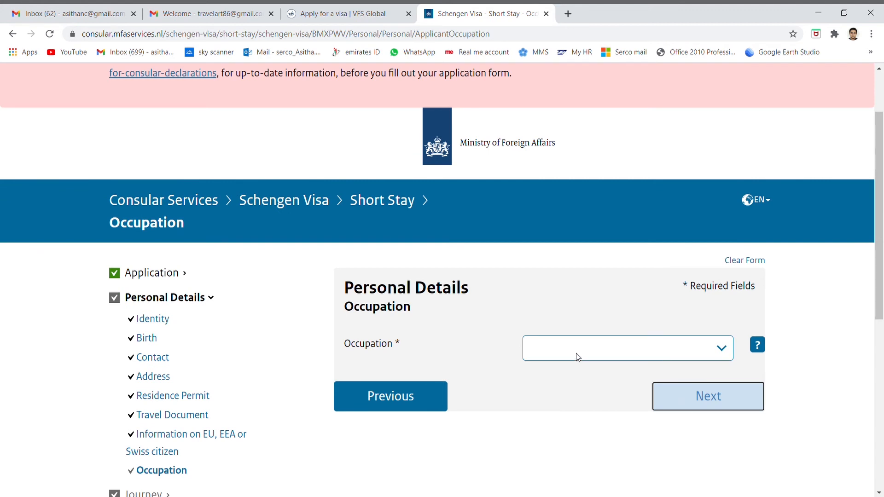
pyautogui.click(628, 348)
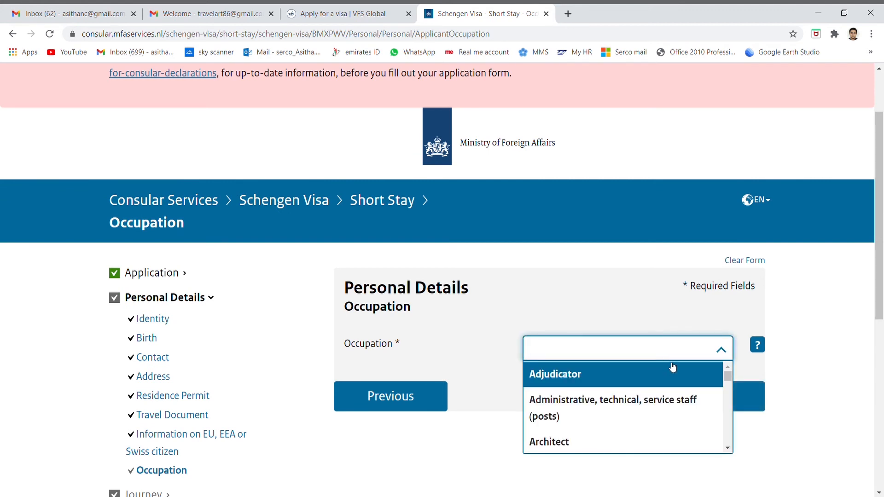
pyautogui.write('other')
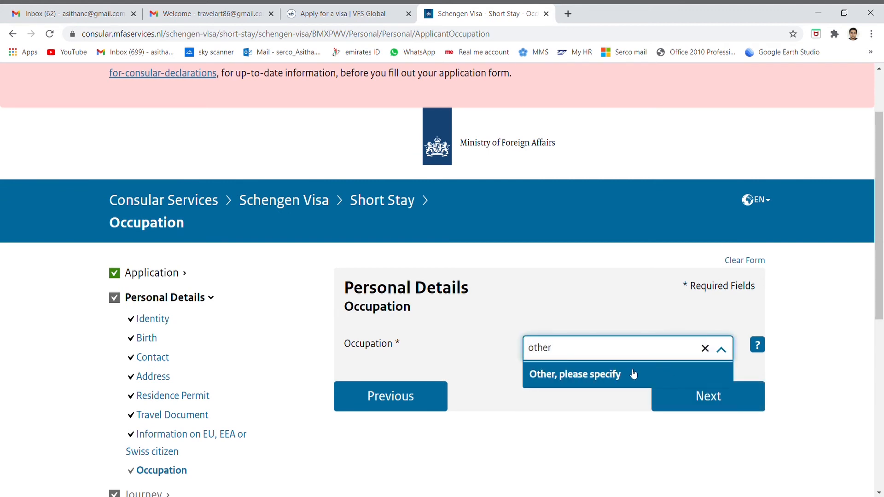
pyautogui.click(576, 374)
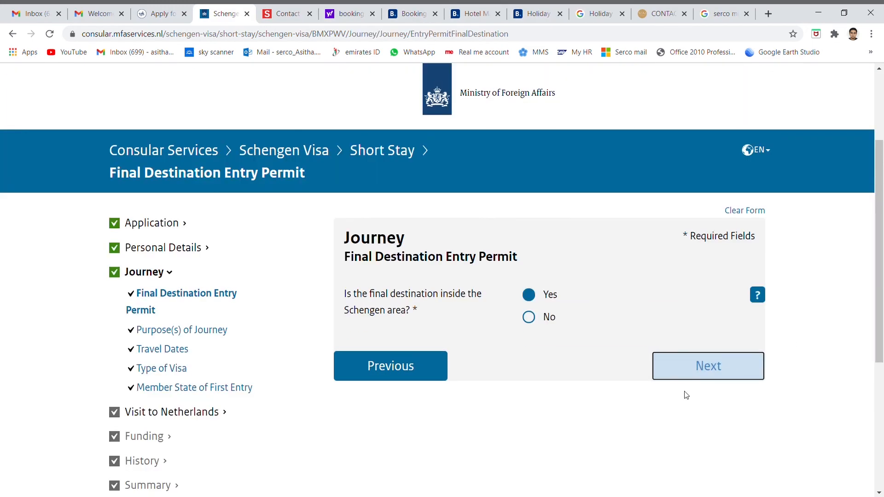
# Step: Submit the journey answers: Schengen destination, travel dates, single entry, Netherlands first entry, not invited, hotel
pyautogui.click(708, 366)
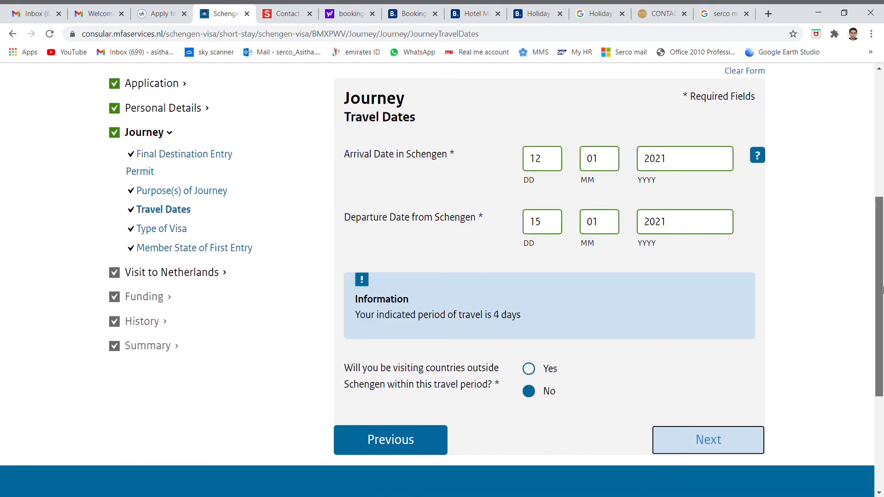
pyautogui.scroll(-3)
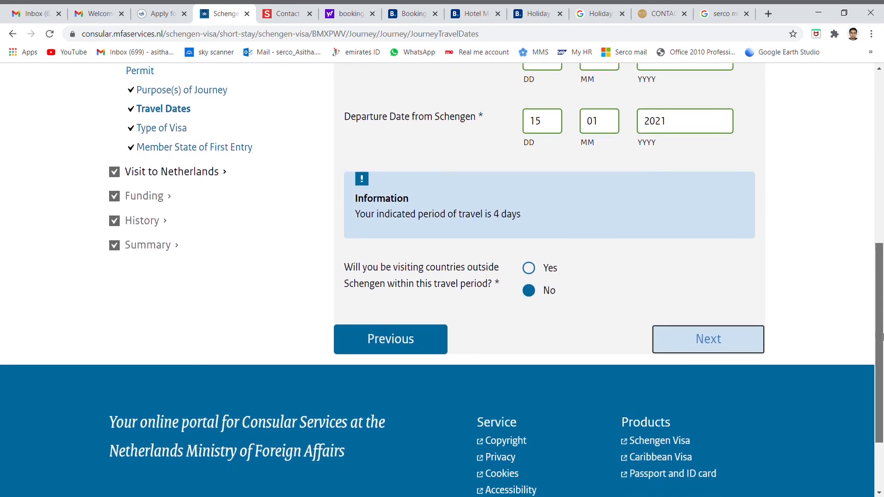
pyautogui.click(708, 339)
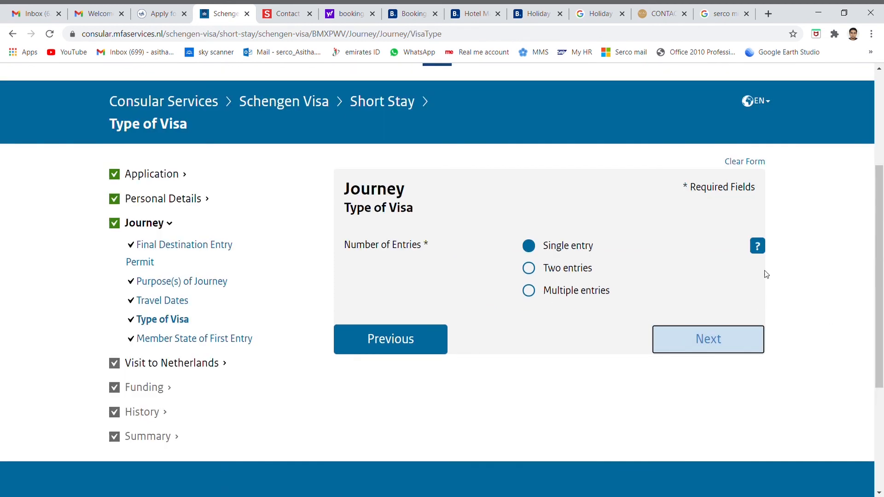
pyautogui.click(708, 340)
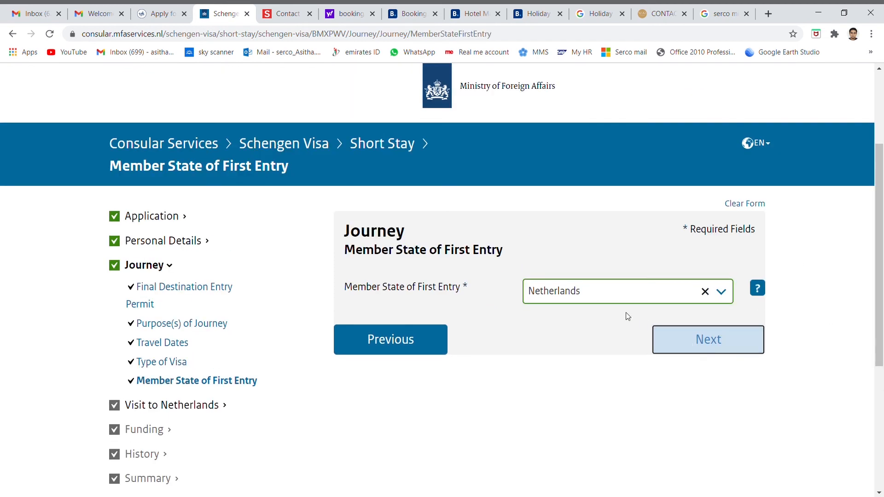
pyautogui.click(708, 340)
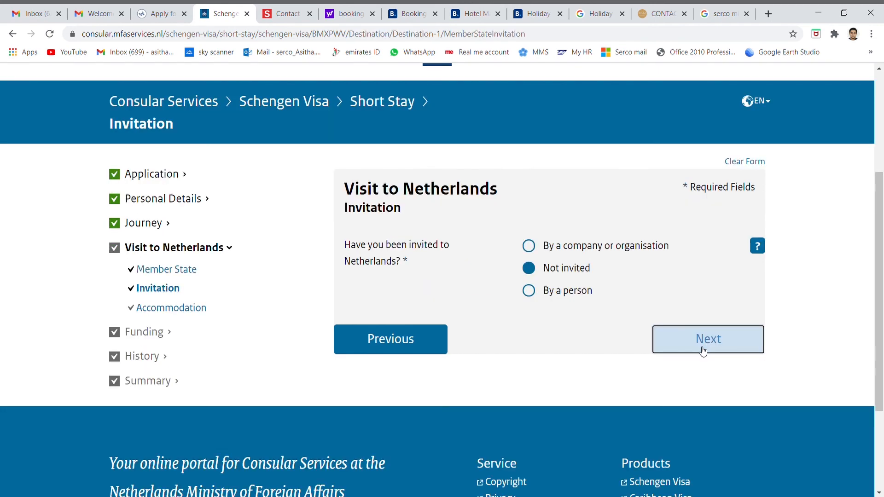
pyautogui.click(708, 339)
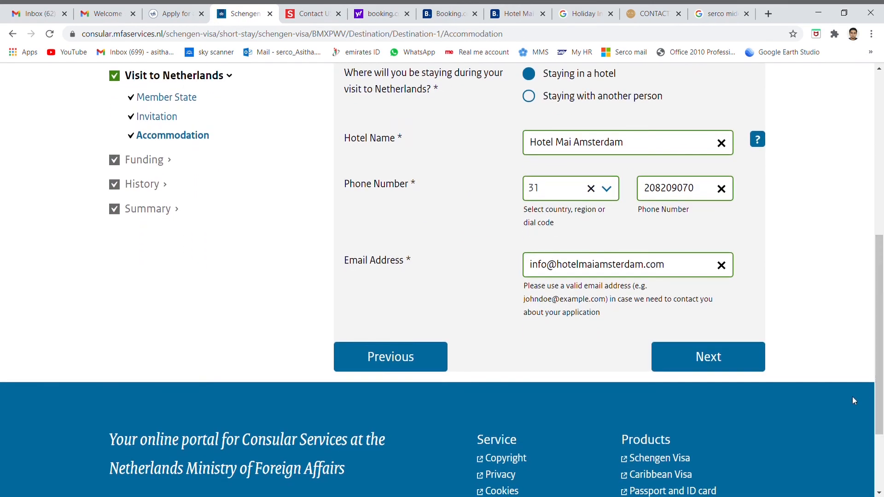
pyautogui.click(708, 357)
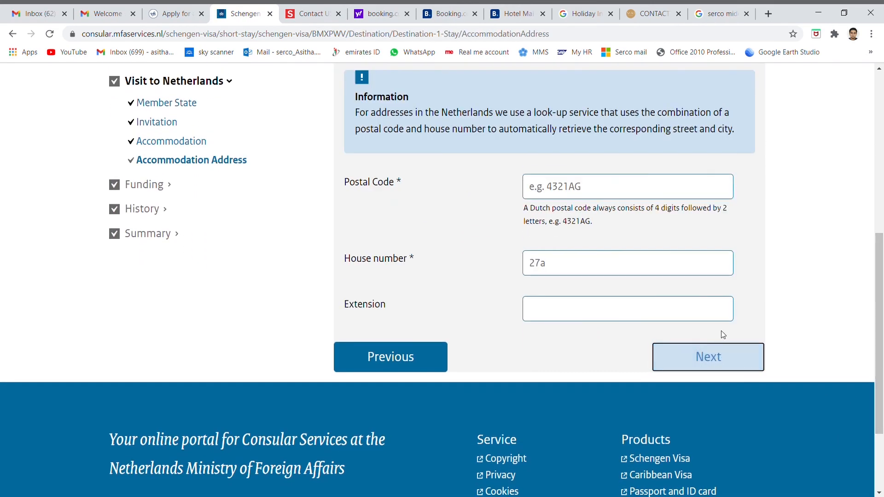
pyautogui.click(708, 357)
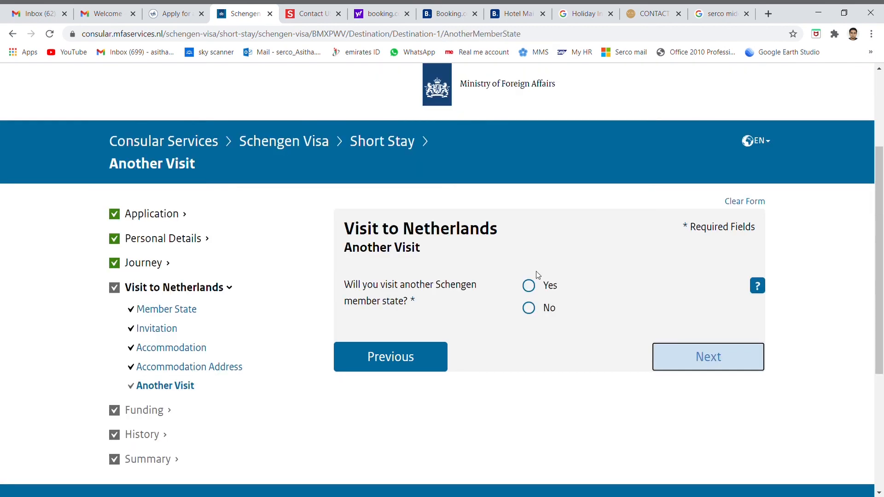
# Step: Answer No to visiting another Schengen state, pass means of support and answer fingerprints
pyautogui.click(528, 308)
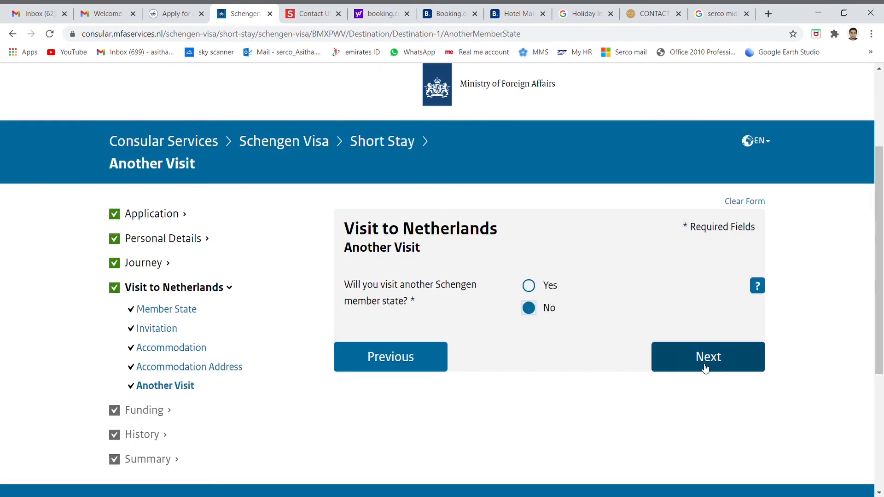
pyautogui.click(708, 357)
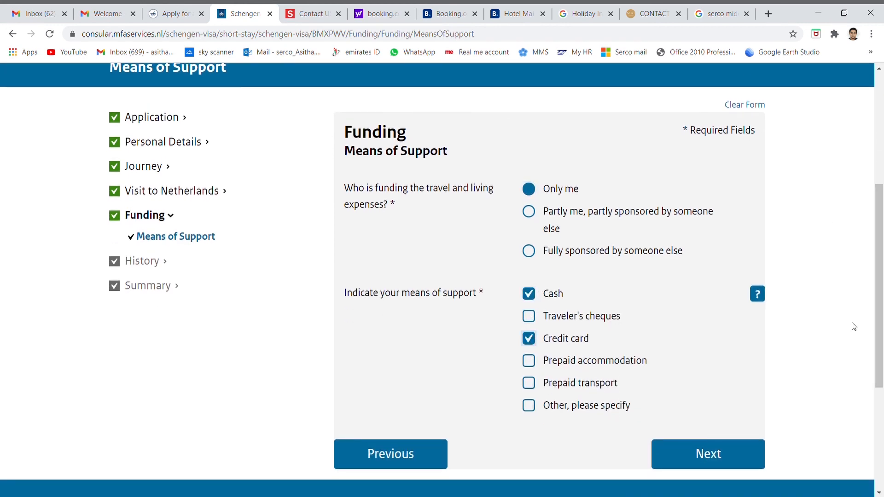
pyautogui.click(708, 454)
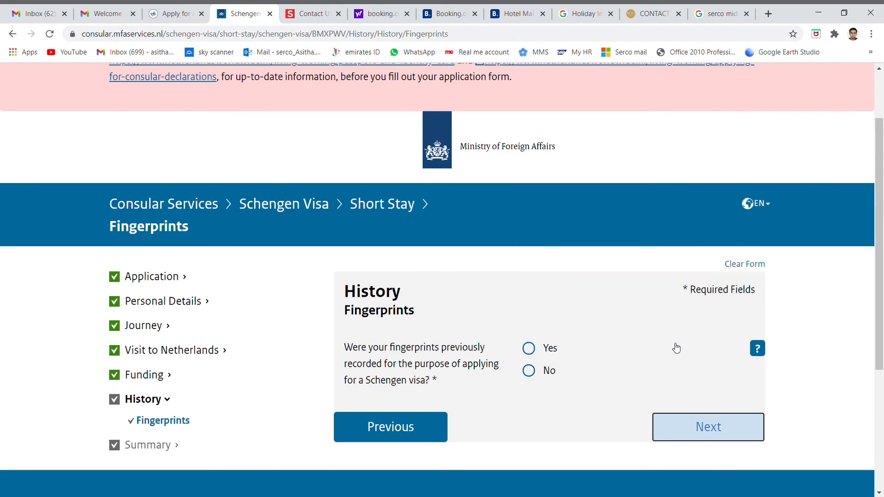
pyautogui.click(708, 426)
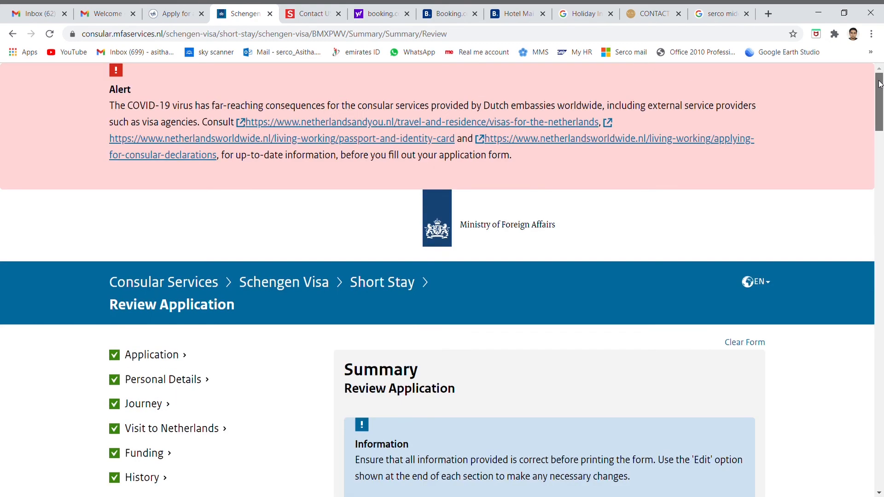
# Step: Scroll the whole application summary to the bottom and continue to the Privacy Statement
pyautogui.scroll(-3)
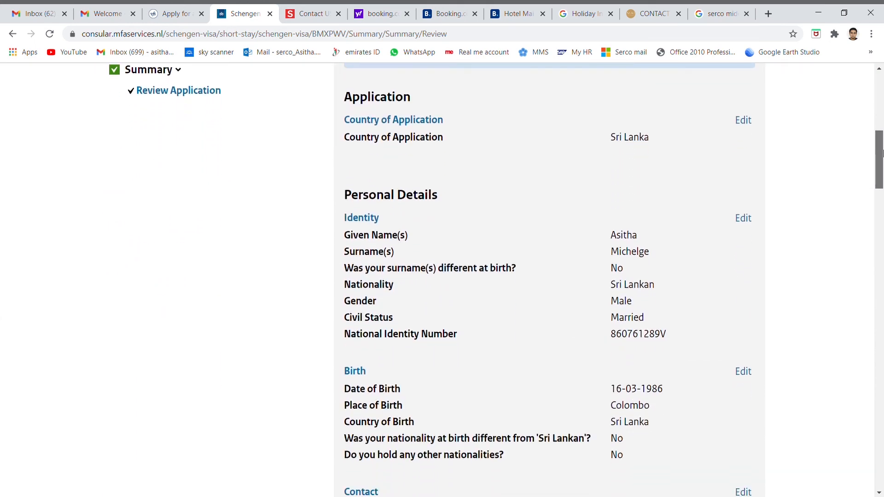
pyautogui.scroll(-3)
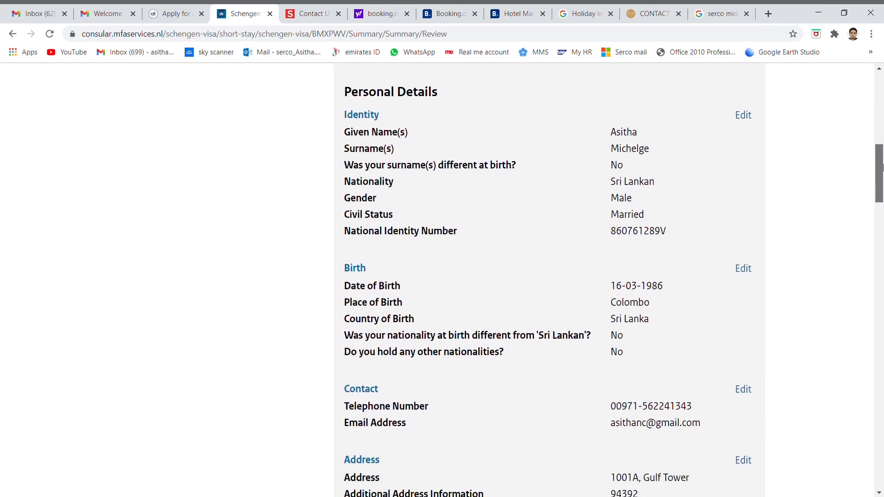
pyautogui.scroll(-3)
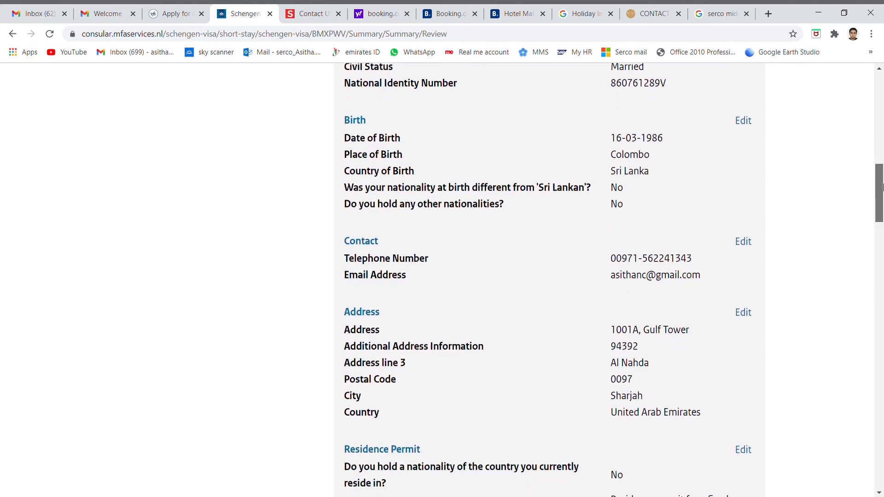
pyautogui.scroll(-3)
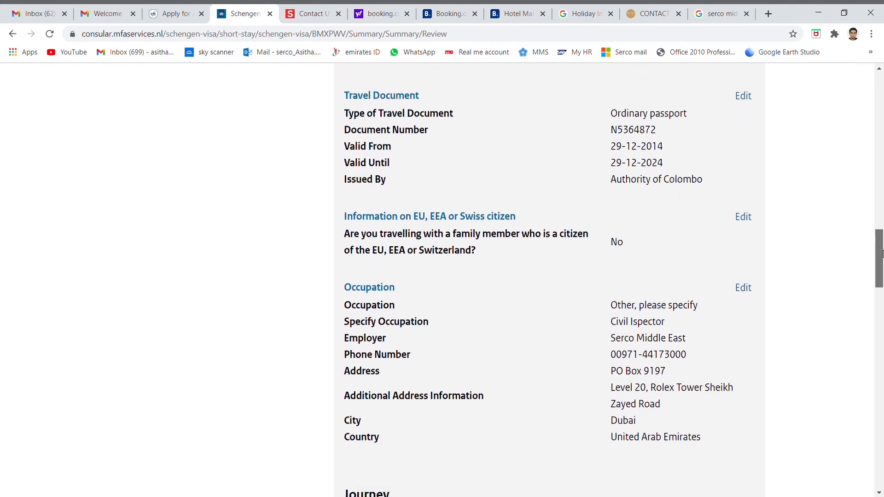
pyautogui.scroll(-3)
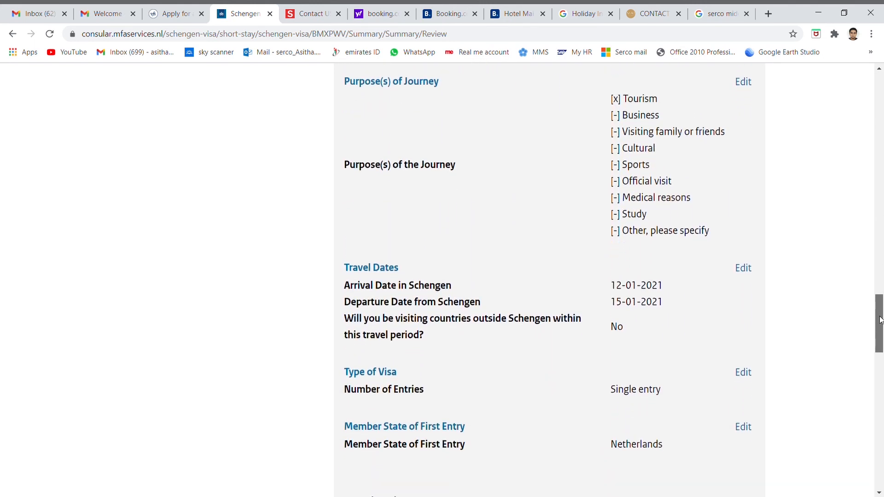
pyautogui.scroll(-3)
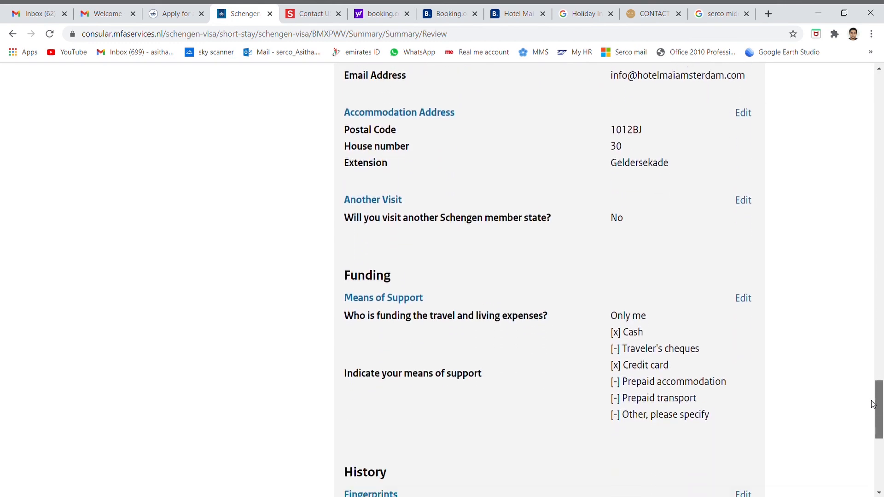
pyautogui.scroll(-3)
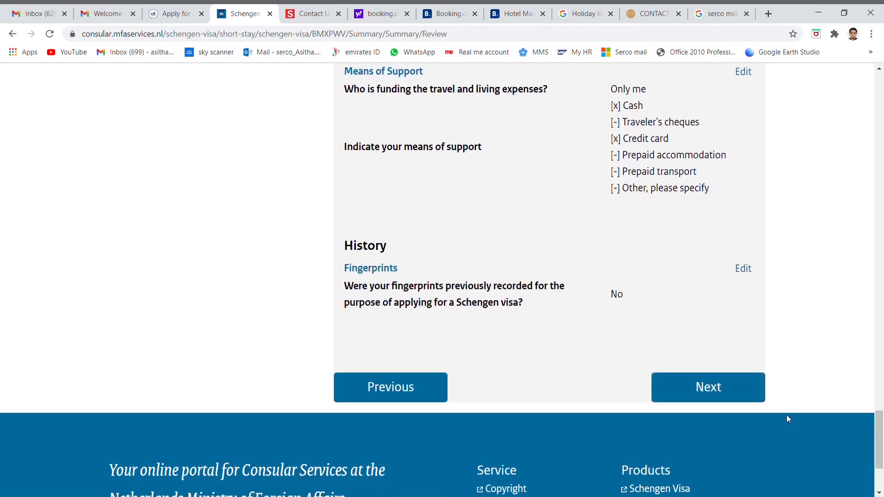
pyautogui.click(708, 387)
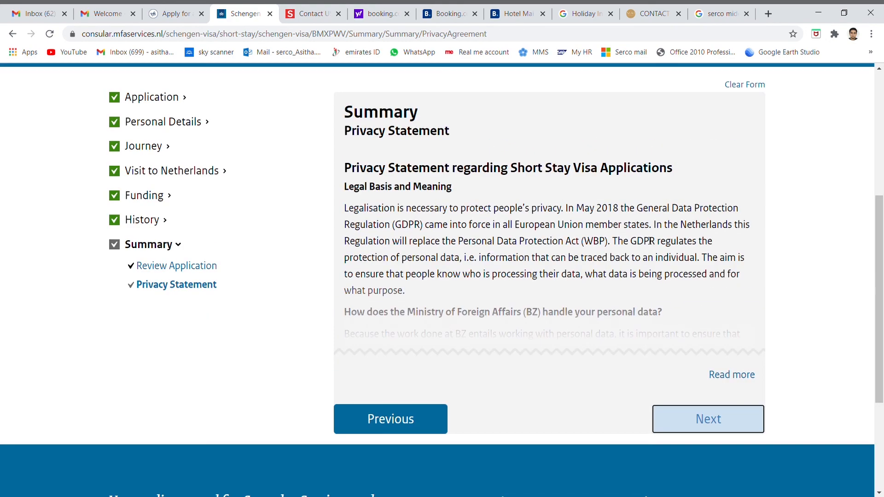
# Step: Read the privacy statement, download the completed application form and open the PDF
pyautogui.click(731, 374)
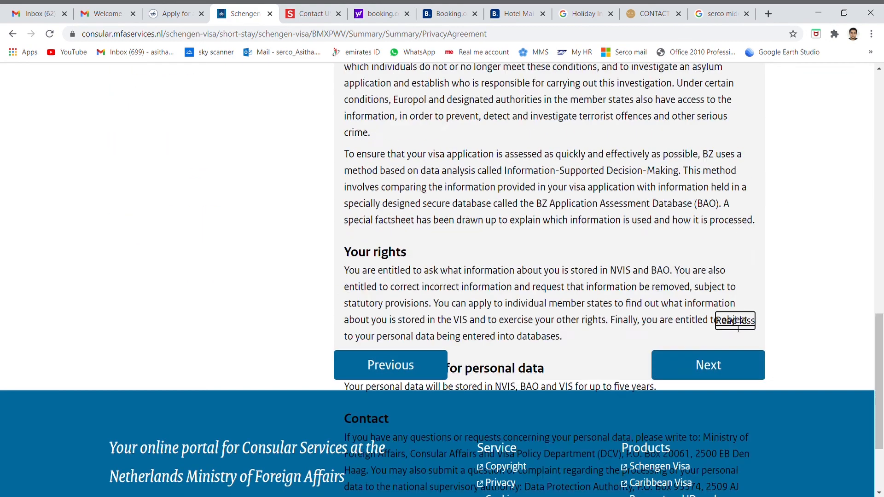
pyautogui.click(734, 321)
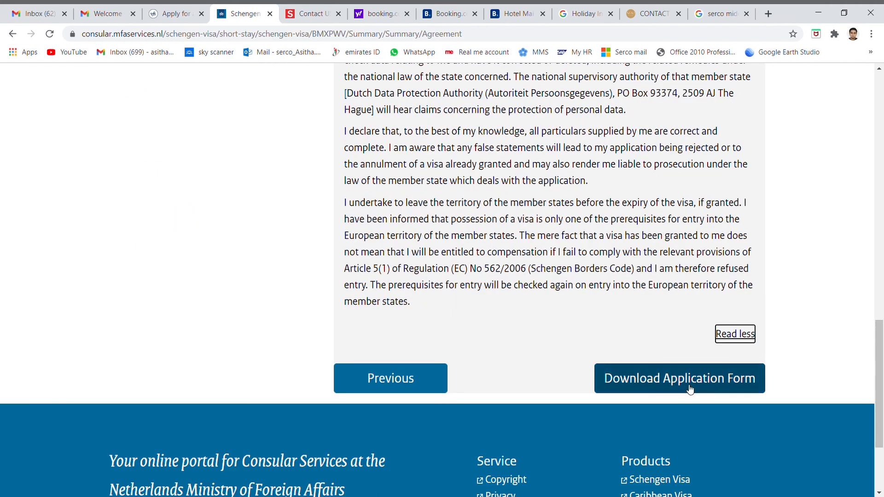
pyautogui.click(679, 379)
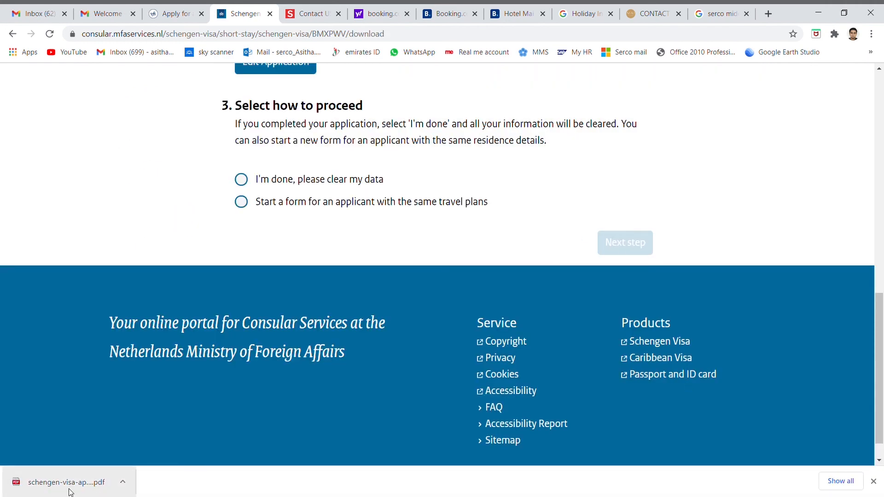
pyautogui.click(66, 482)
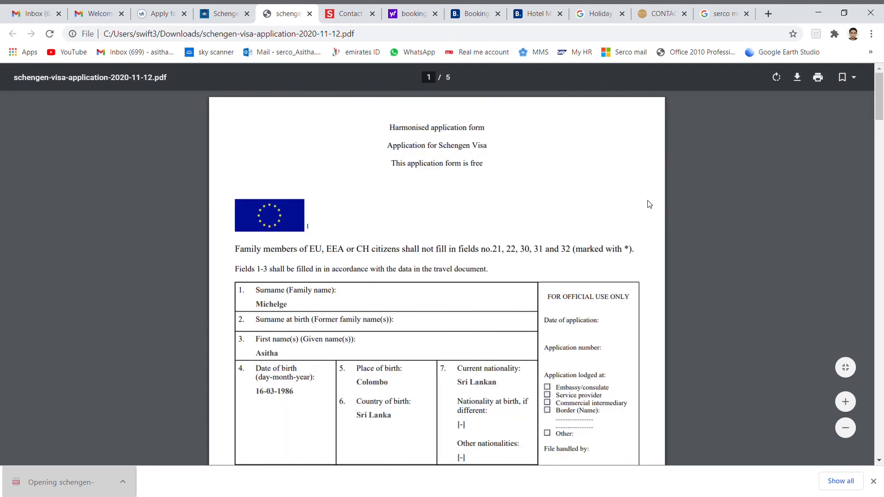
pyautogui.scroll(-3)
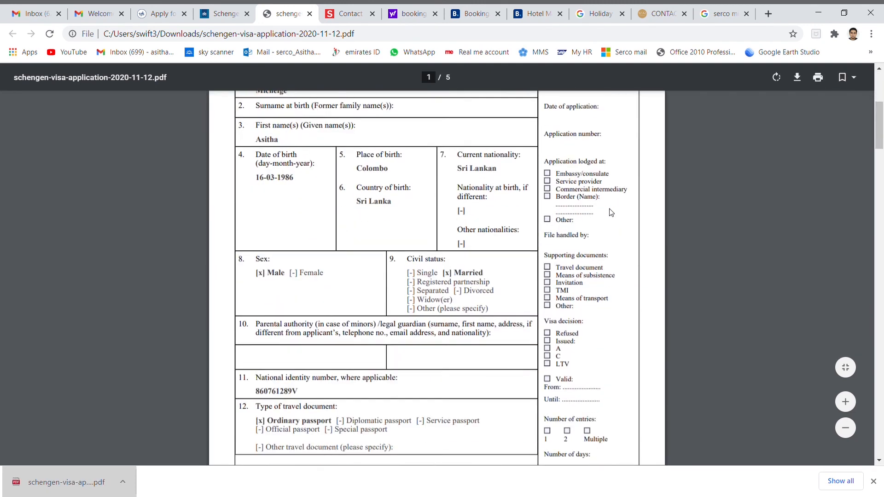
pyautogui.scroll(-3)
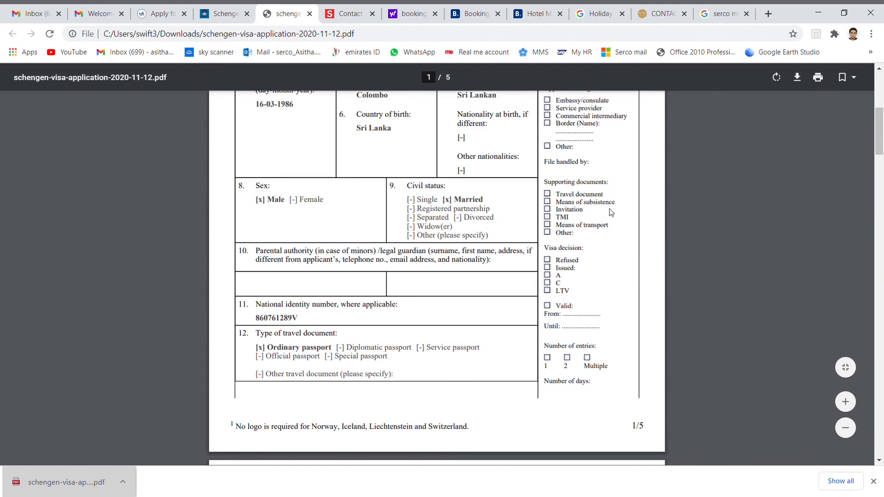
pyautogui.scroll(-3)
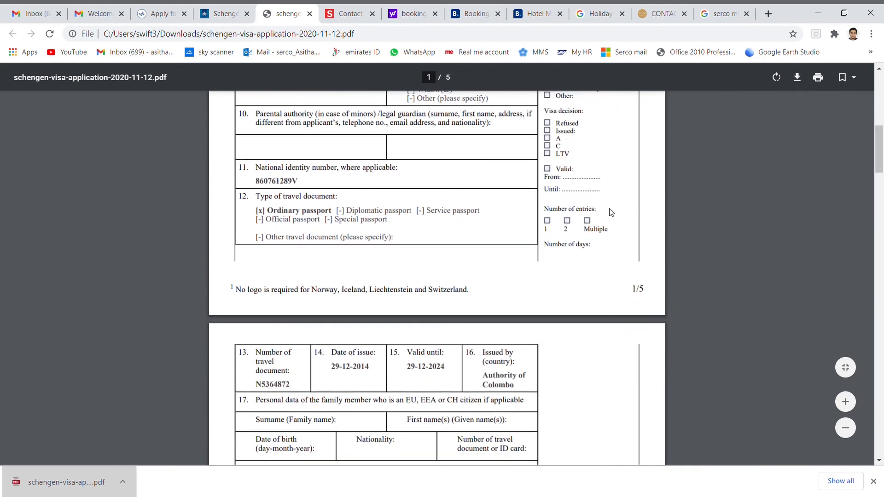
pyautogui.scroll(-3)
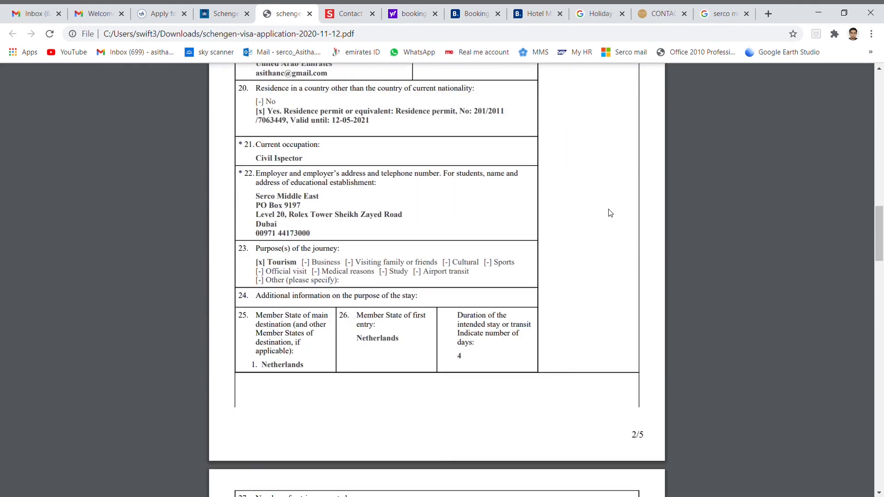
pyautogui.scroll(-3)
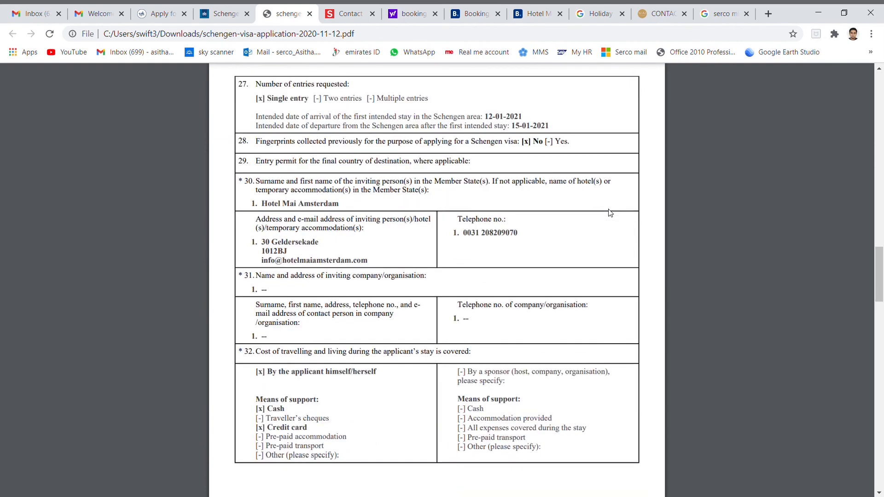
pyautogui.scroll(-3)
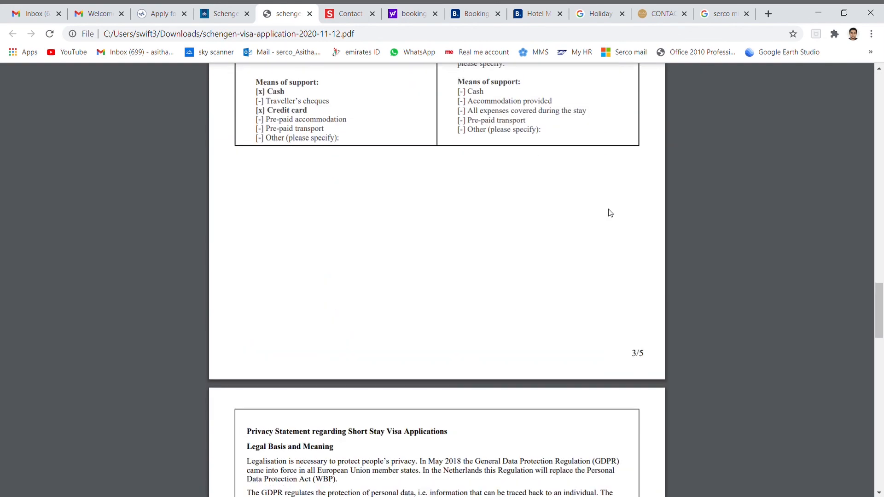
pyautogui.scroll(-3)
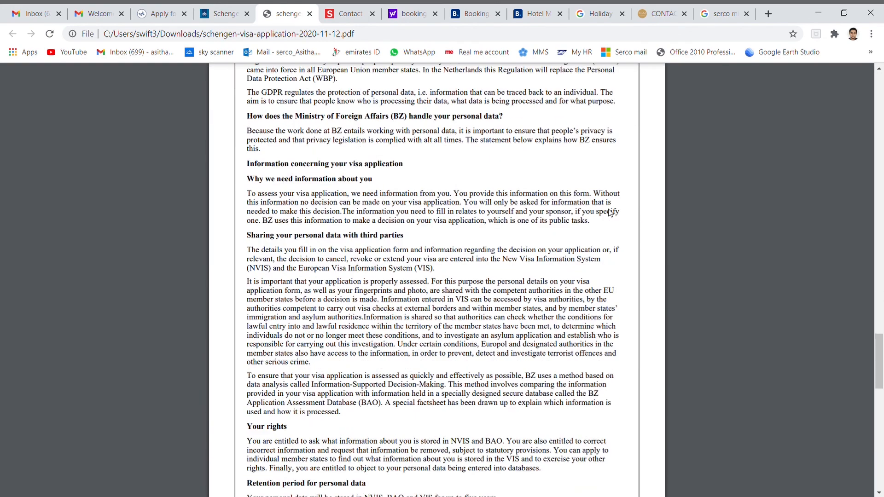
pyautogui.scroll(-3)
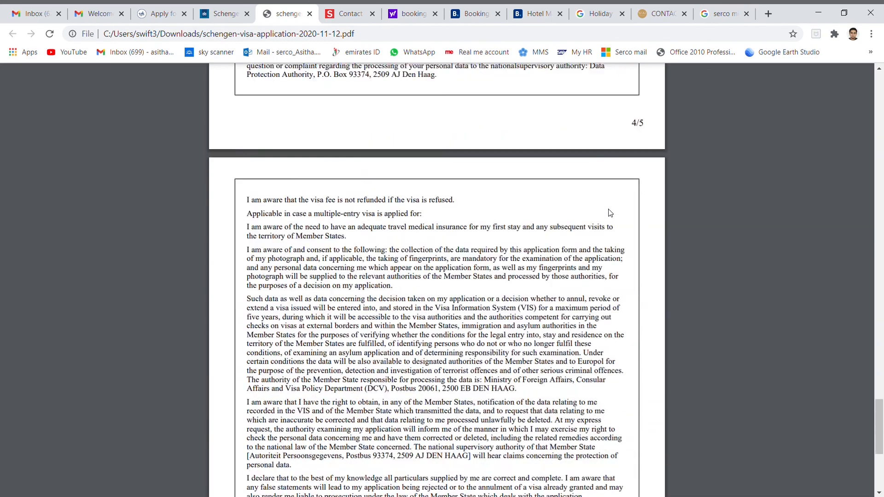
pyautogui.scroll(-3)
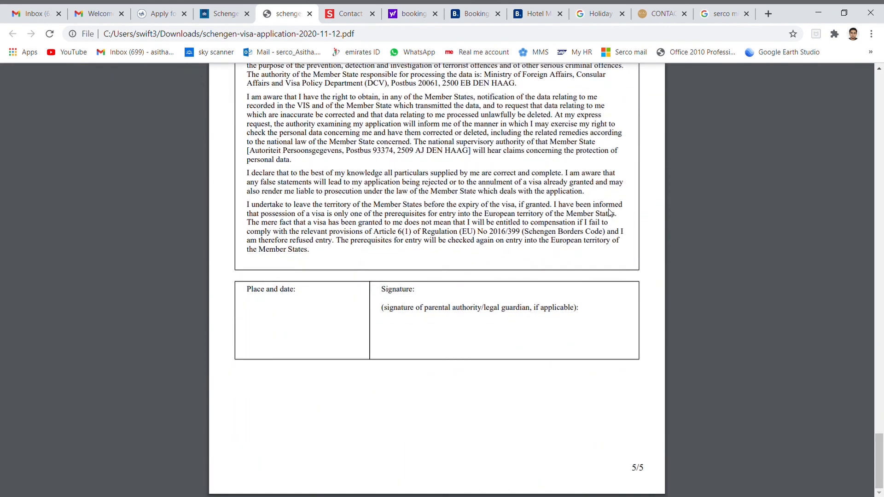